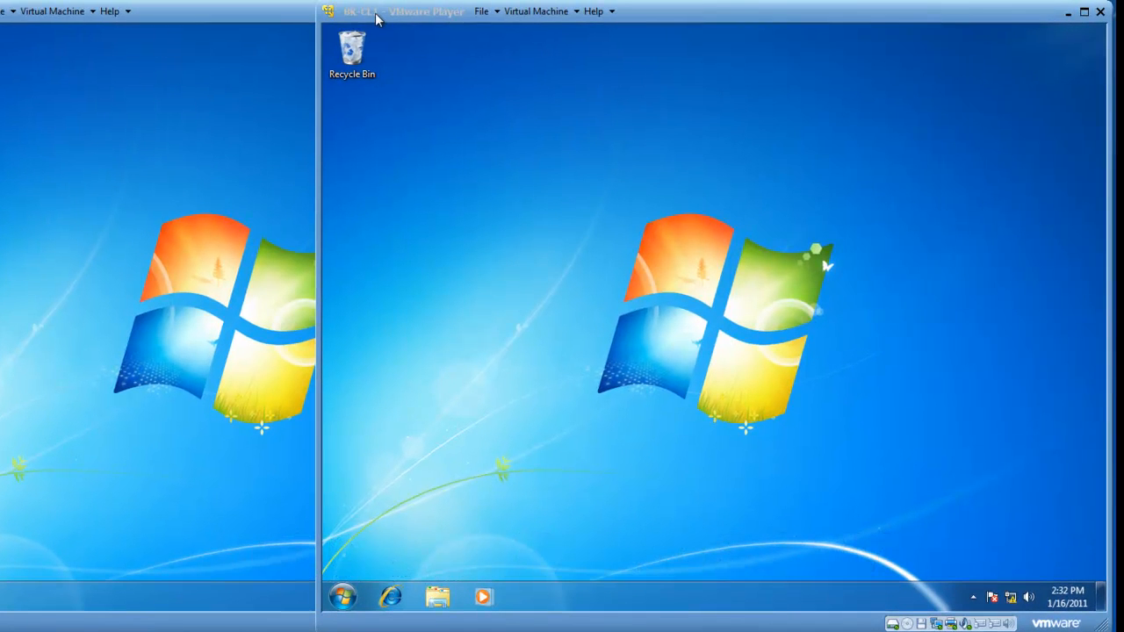
mouse_move(455, 24)
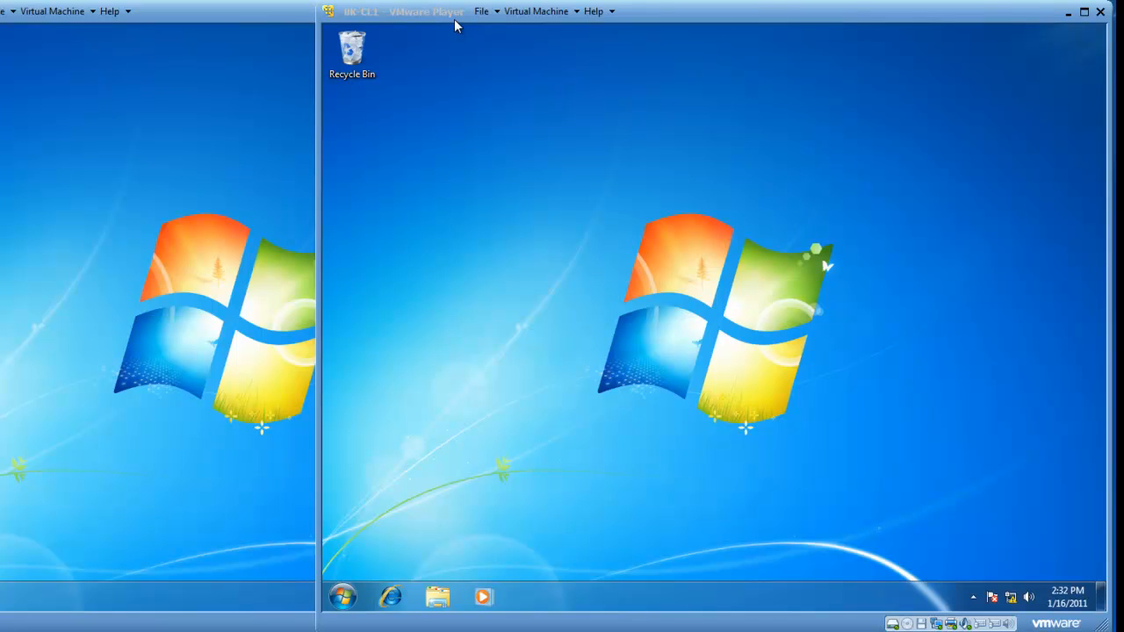
Step: Launch an empty MMC console on BK-CL1 by searching for mmc from Start
click(342, 598)
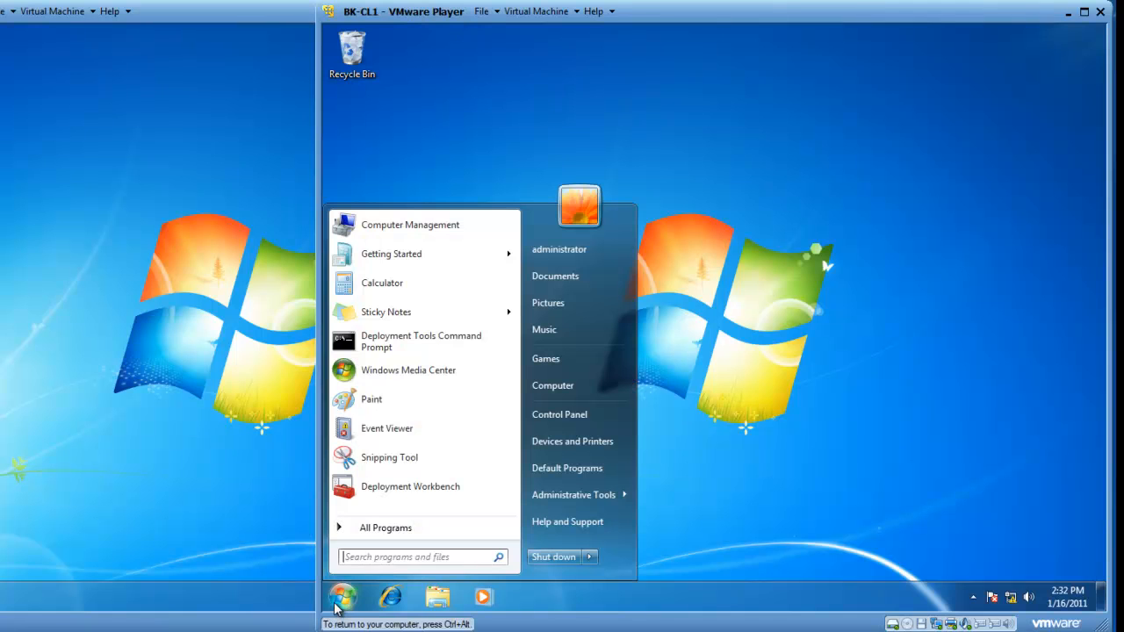
click(417, 557)
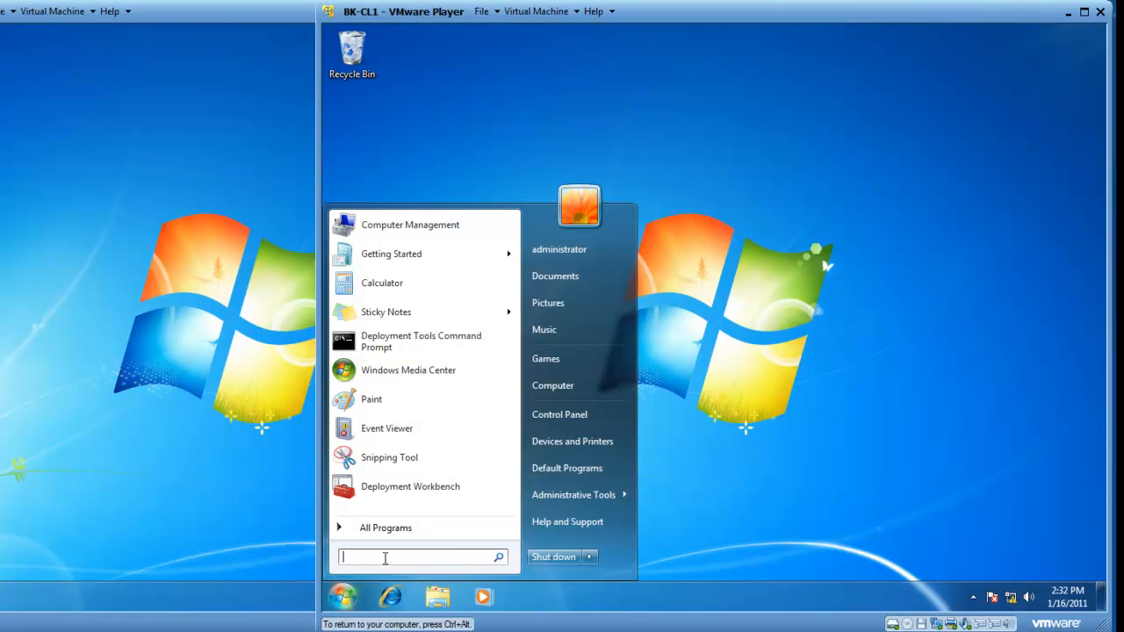
text(m)
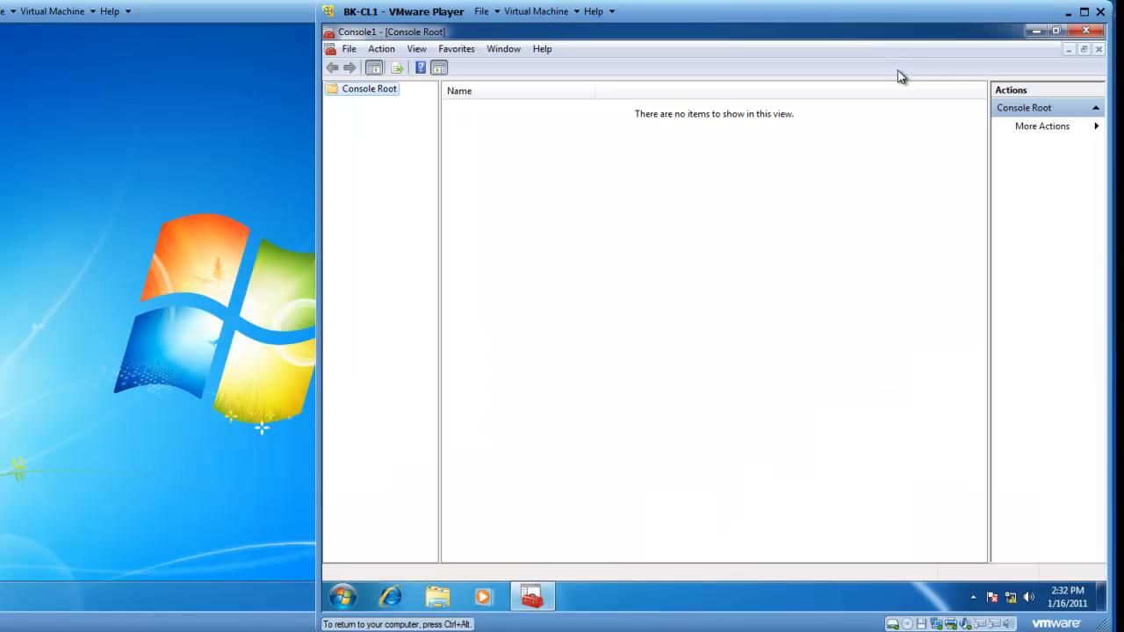
mouse_move(439, 295)
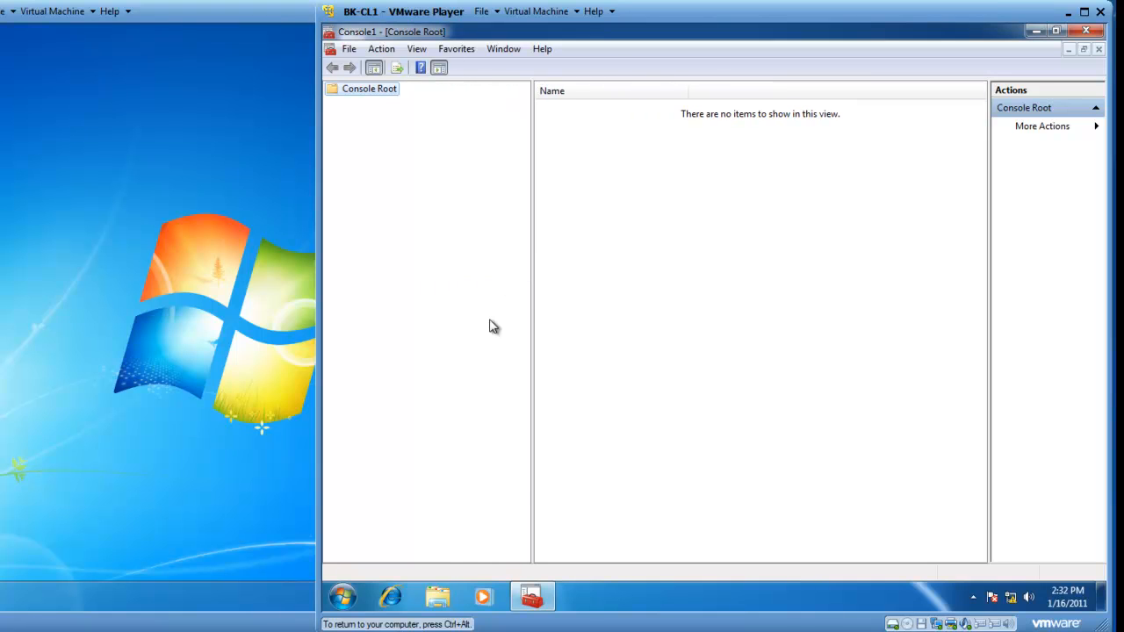
mouse_move(474, 340)
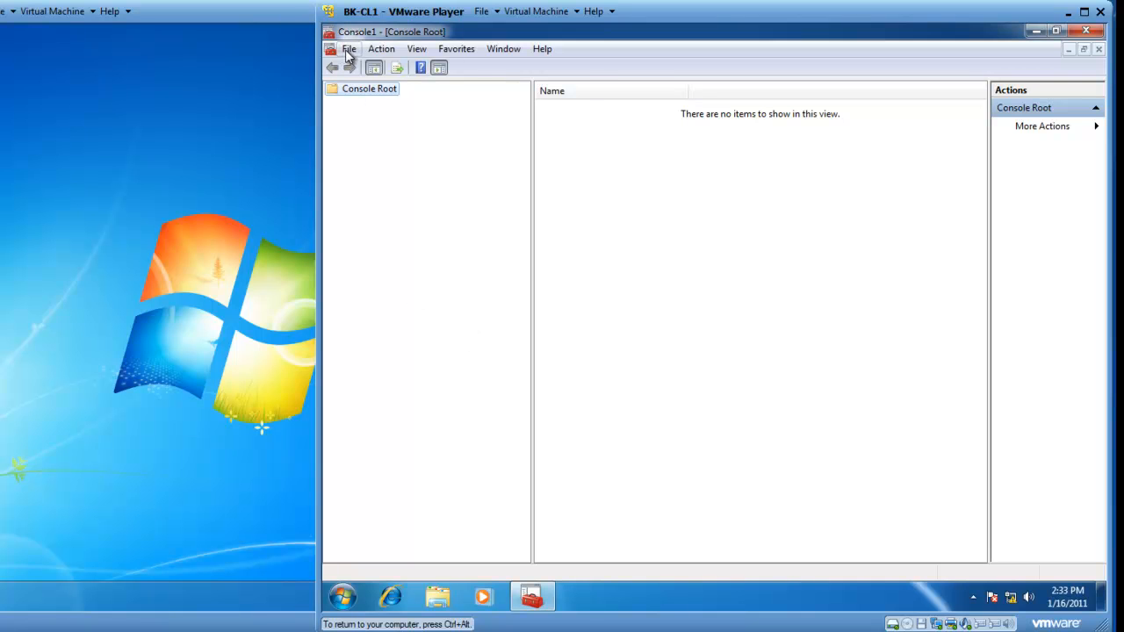
Step: Add Active Directory Users and Computers, DHCP and DNS in the Add/Remove Snap-ins dialog
click(349, 48)
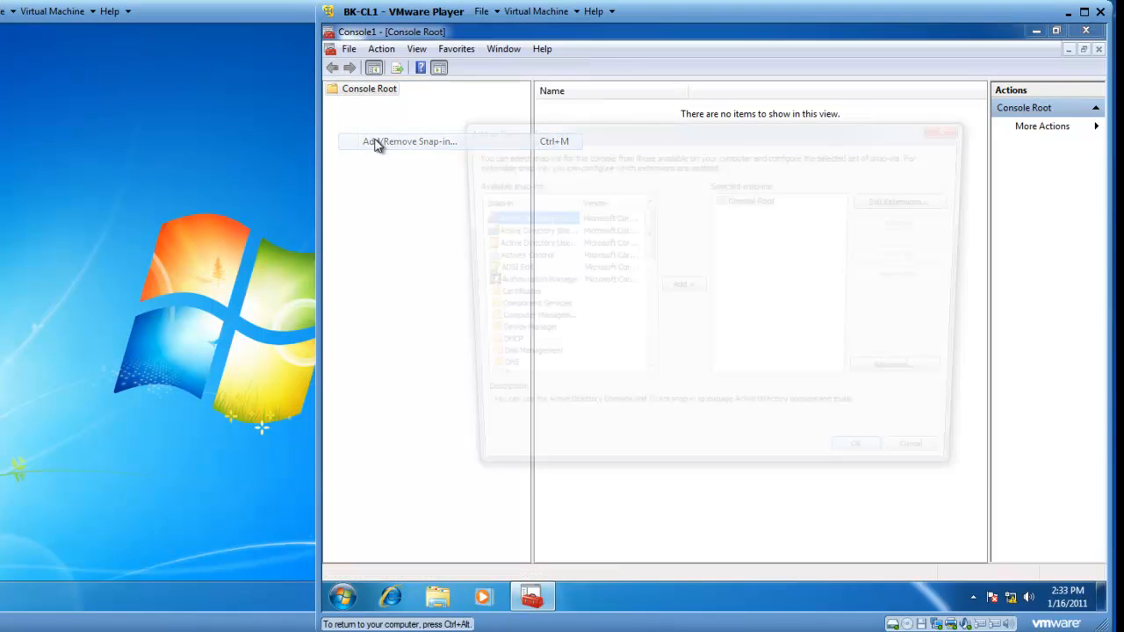
click(410, 141)
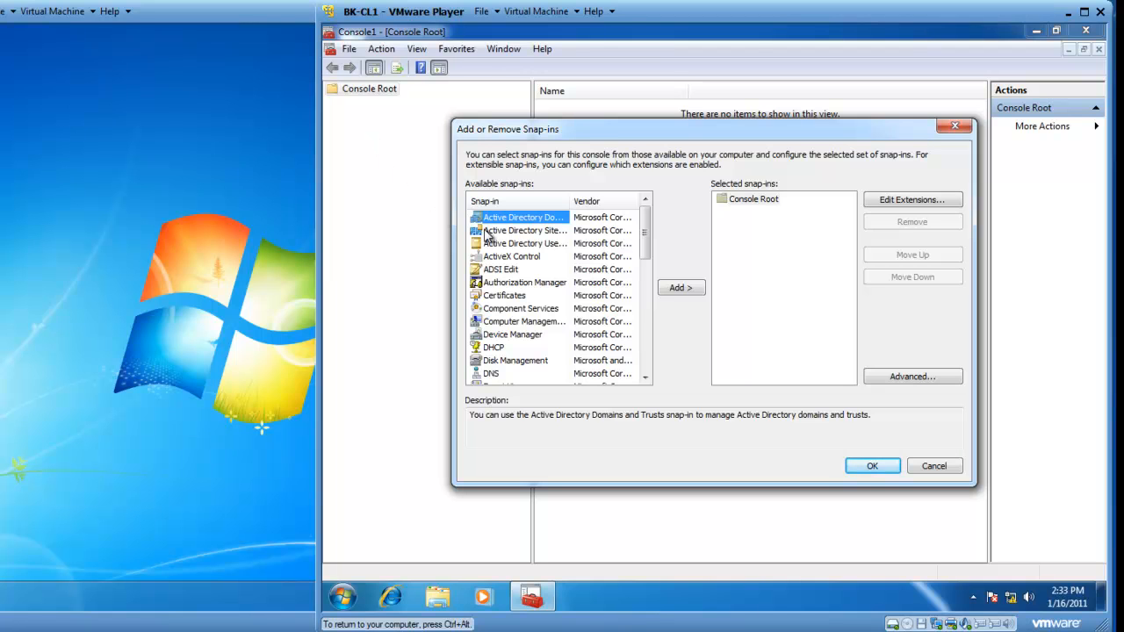
click(523, 244)
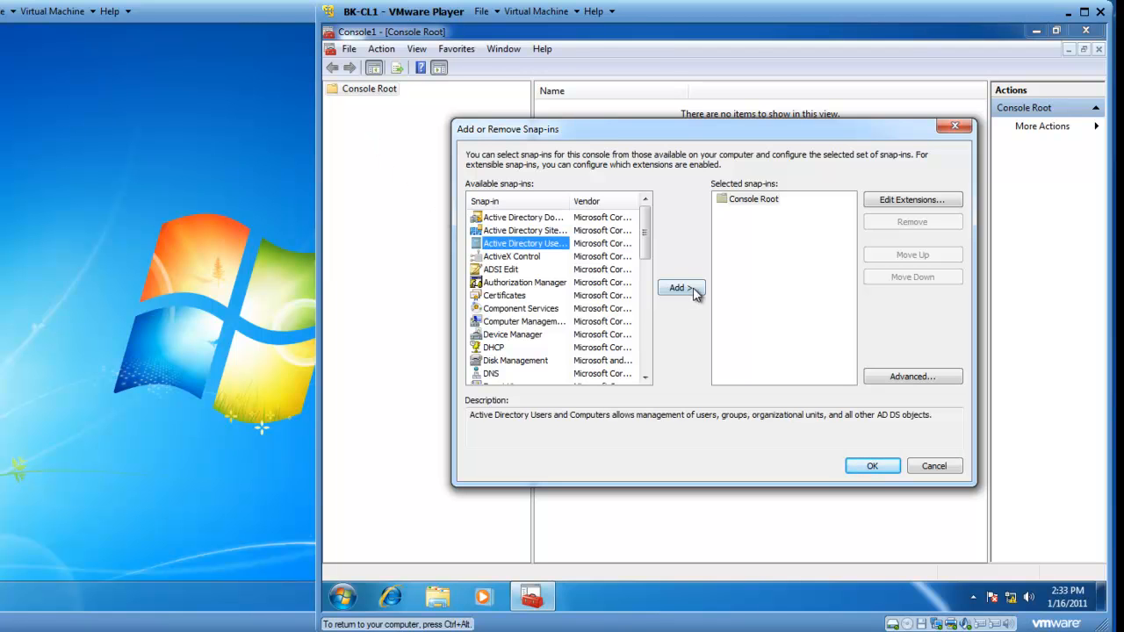
click(681, 288)
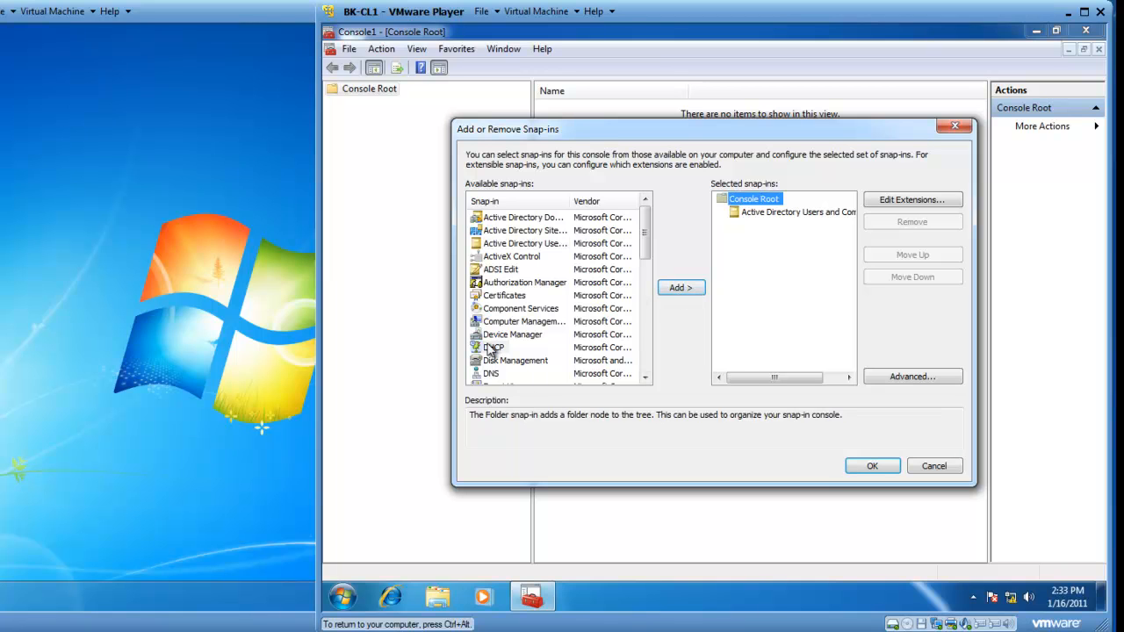
click(681, 288)
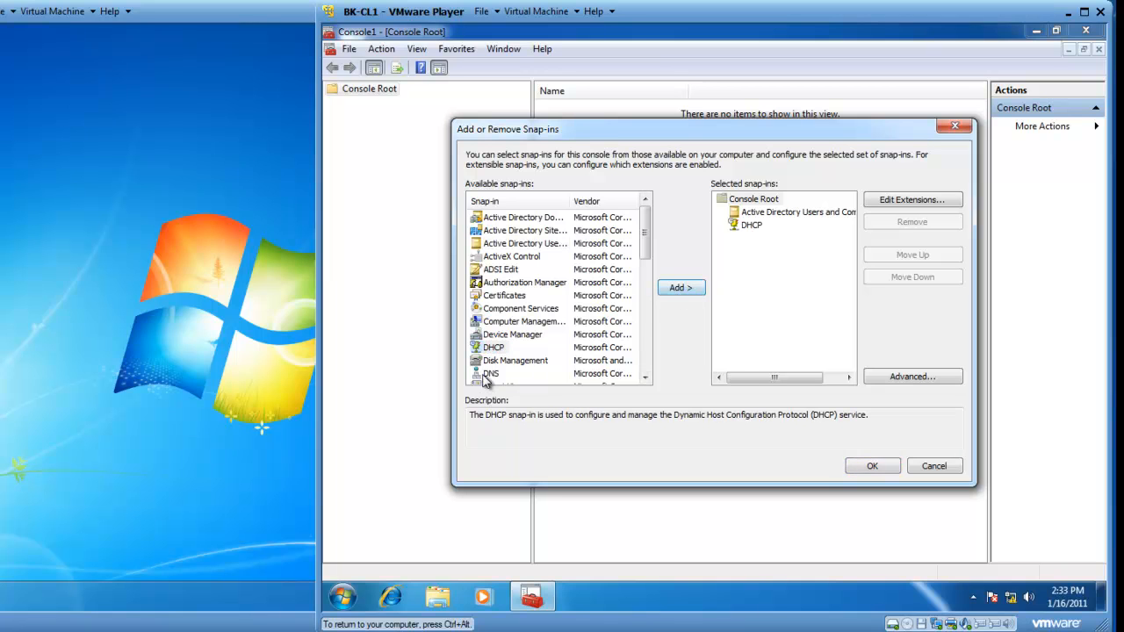
click(680, 288)
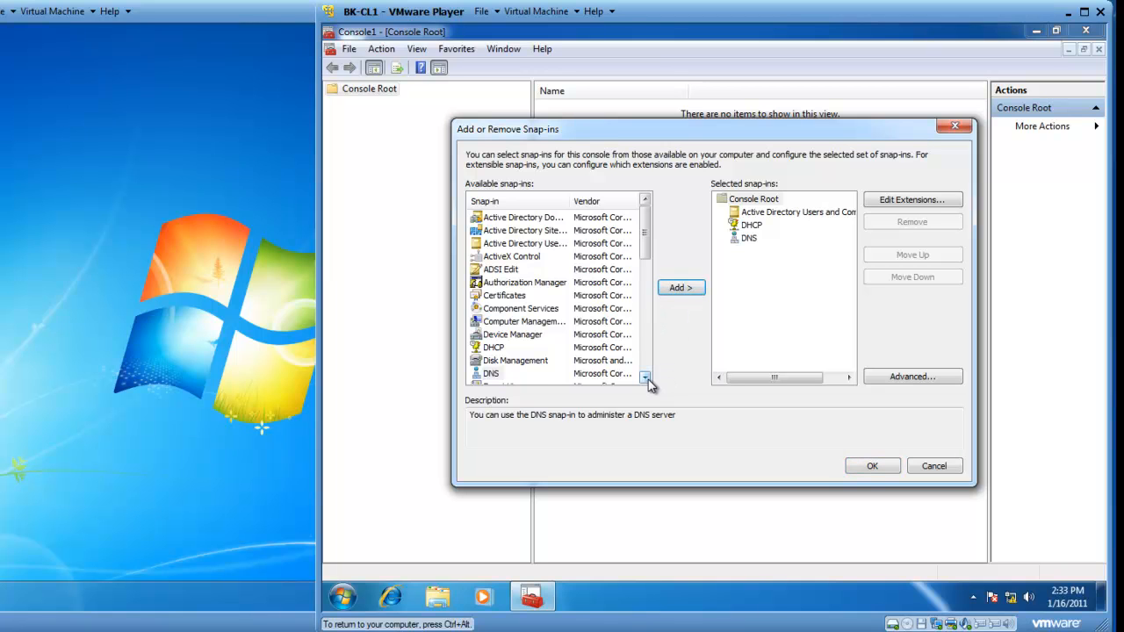
click(646, 379)
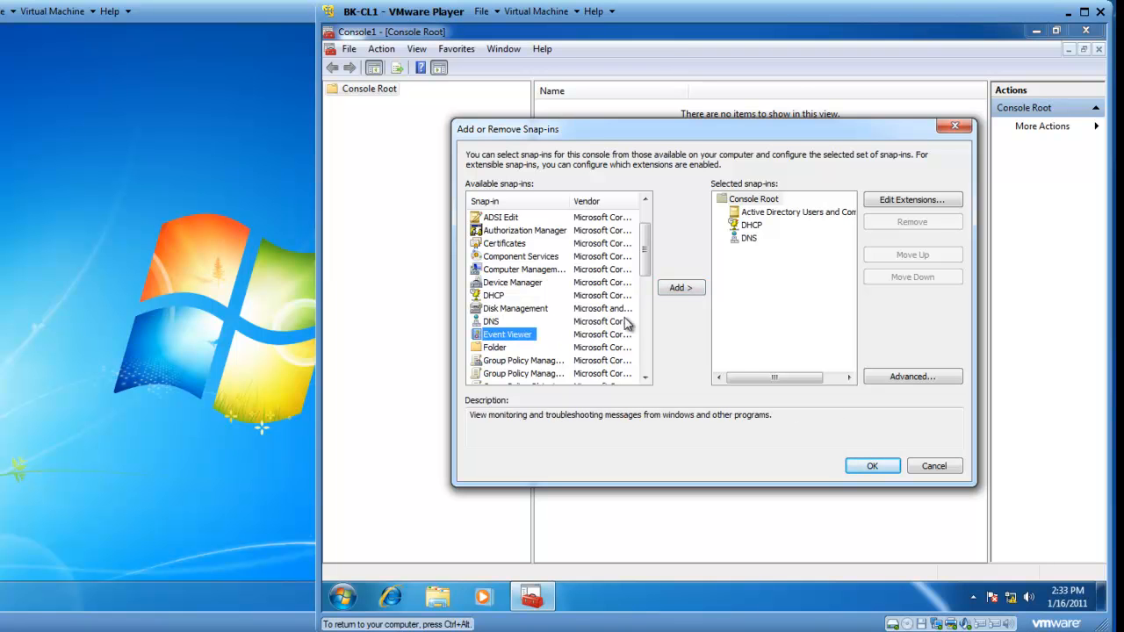
Step: Add an Event Viewer snap-in targeting the local computer
click(681, 288)
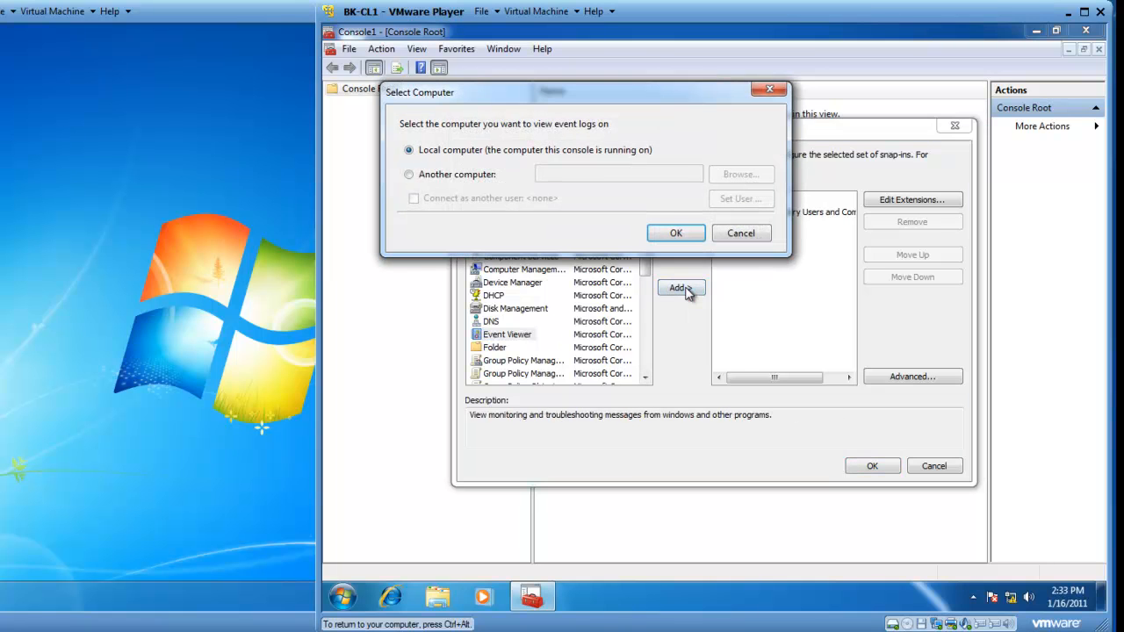
mouse_move(426, 131)
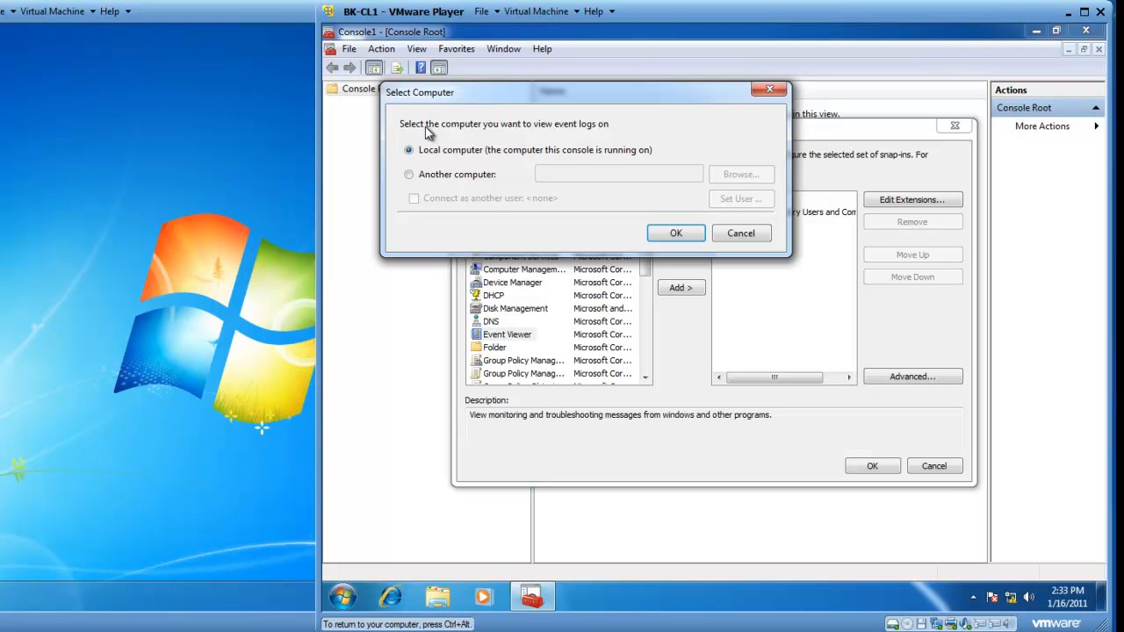
mouse_move(444, 145)
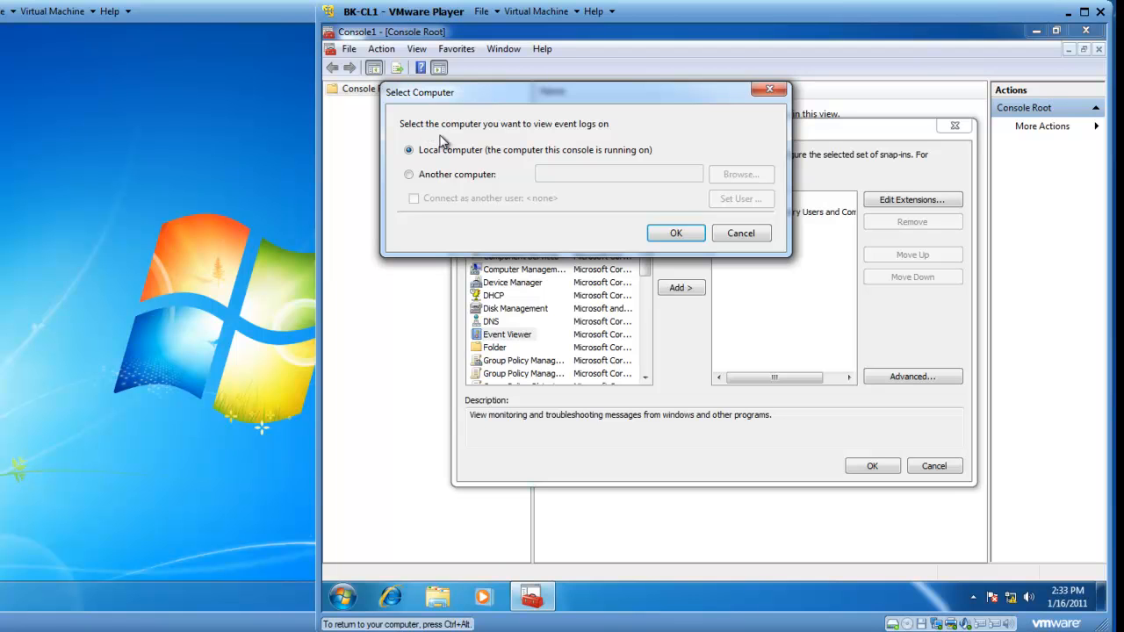
mouse_move(466, 162)
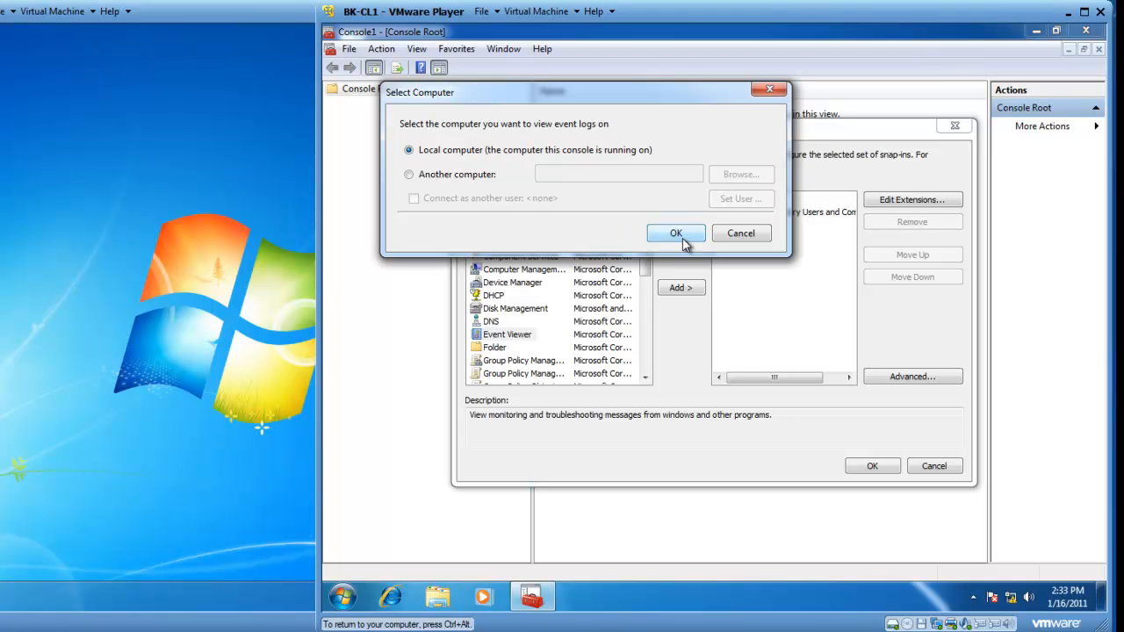
click(676, 232)
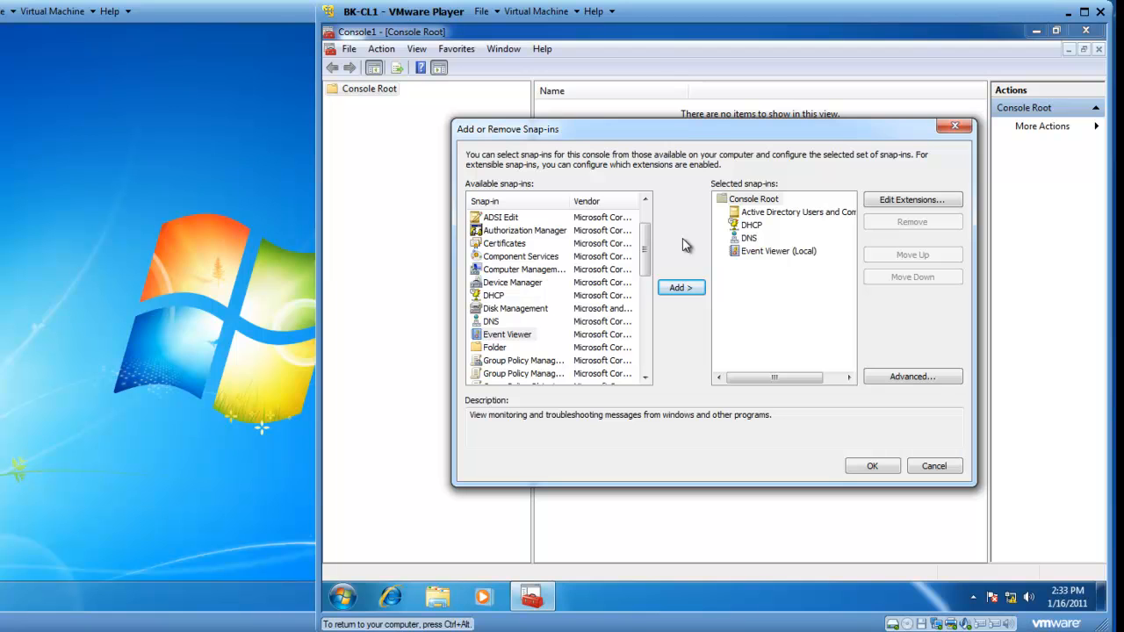
click(506, 333)
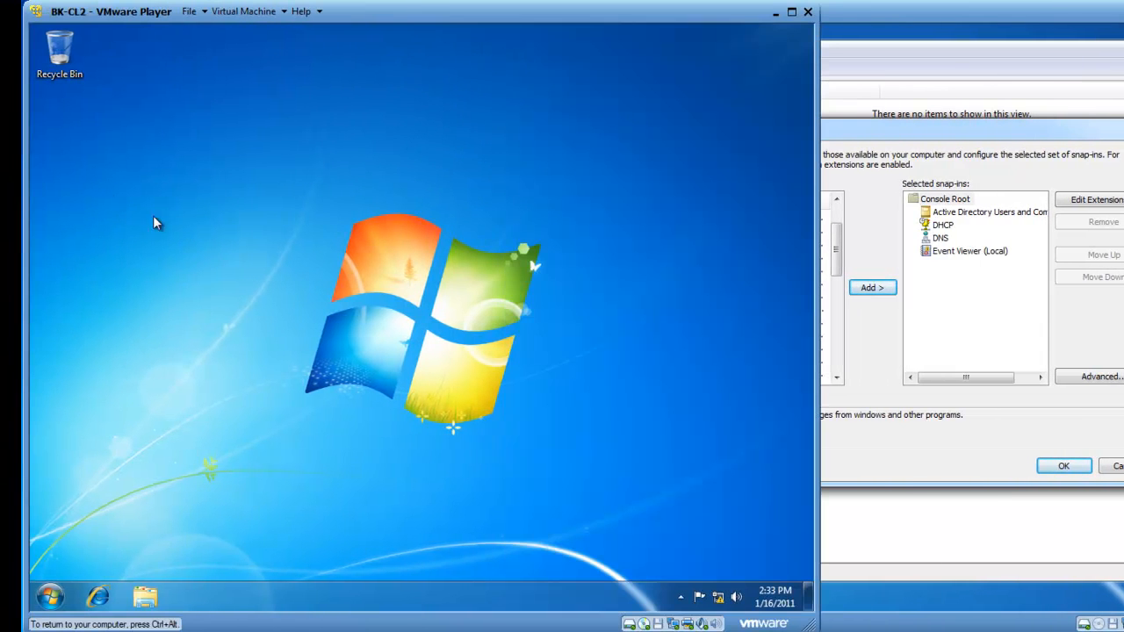
mouse_move(373, 186)
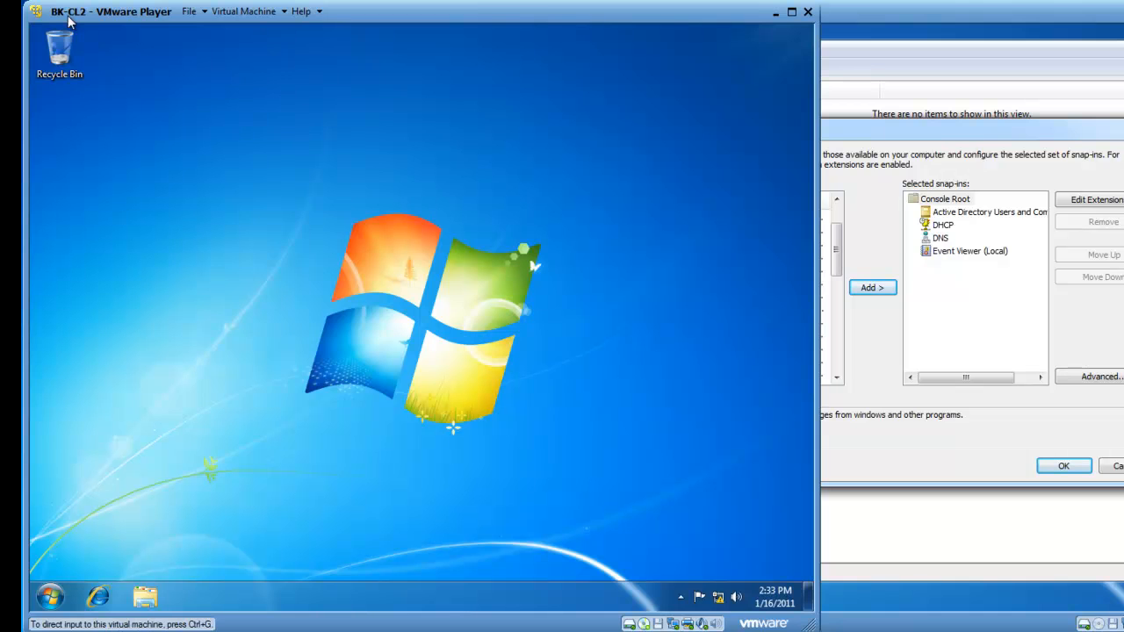
mouse_move(101, 22)
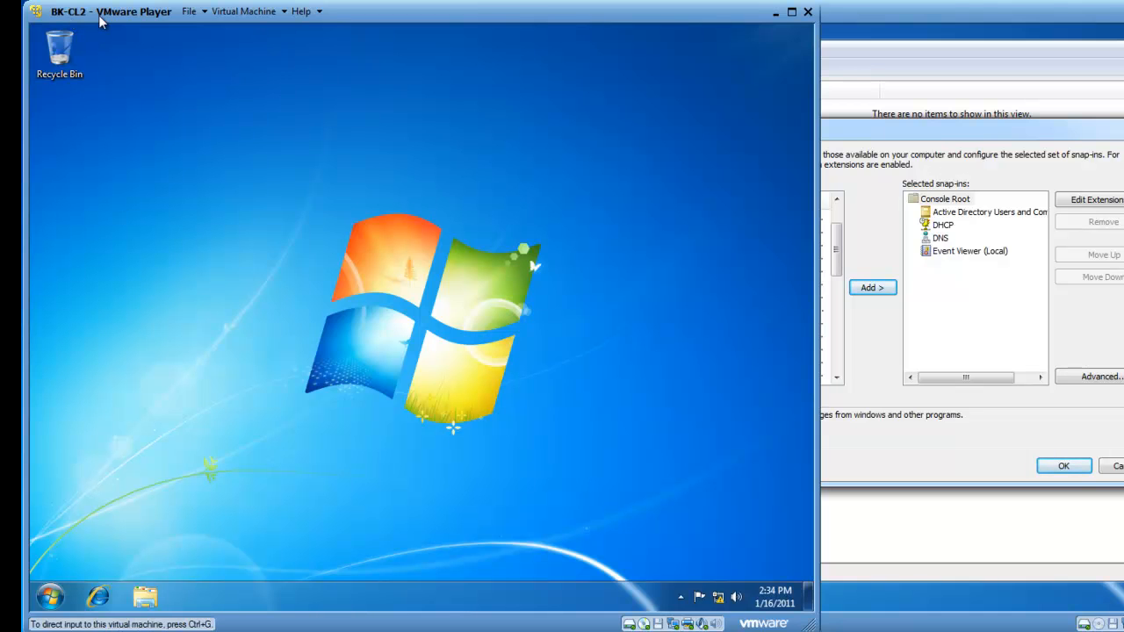
mouse_move(126, 48)
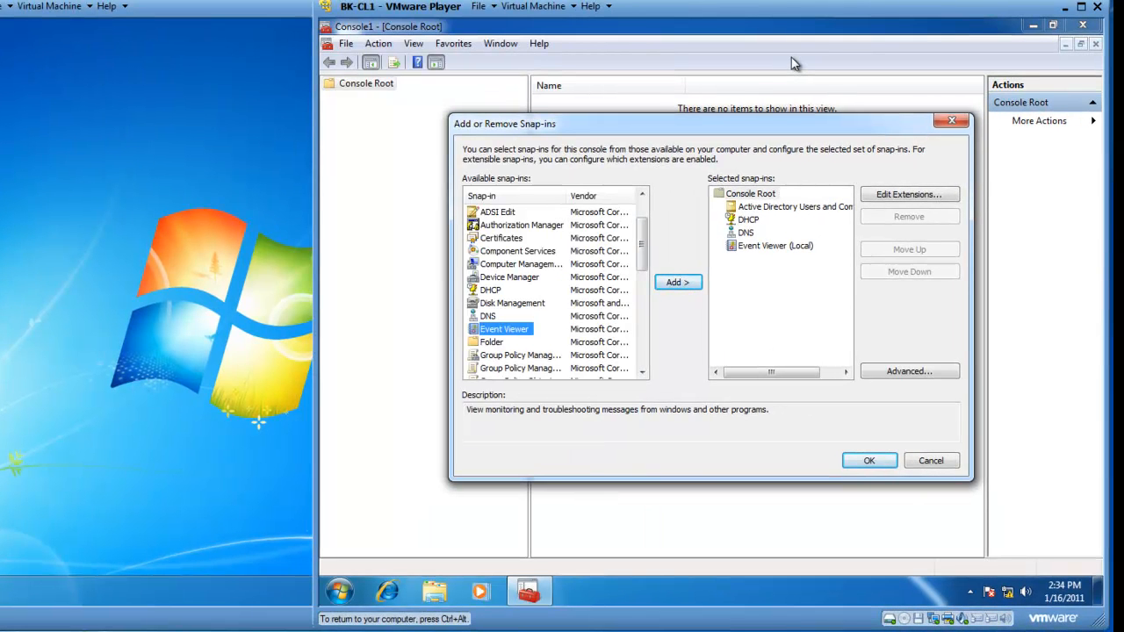
mouse_move(580, 303)
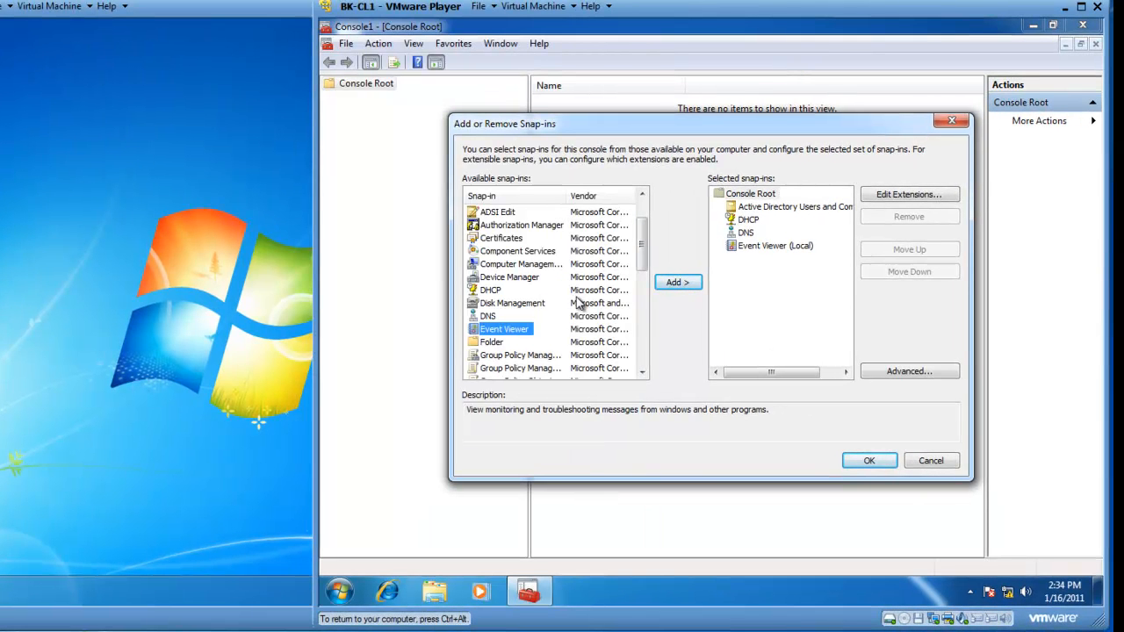
Step: Add a second Event Viewer pointed at the remote computer BK-CL2
click(678, 282)
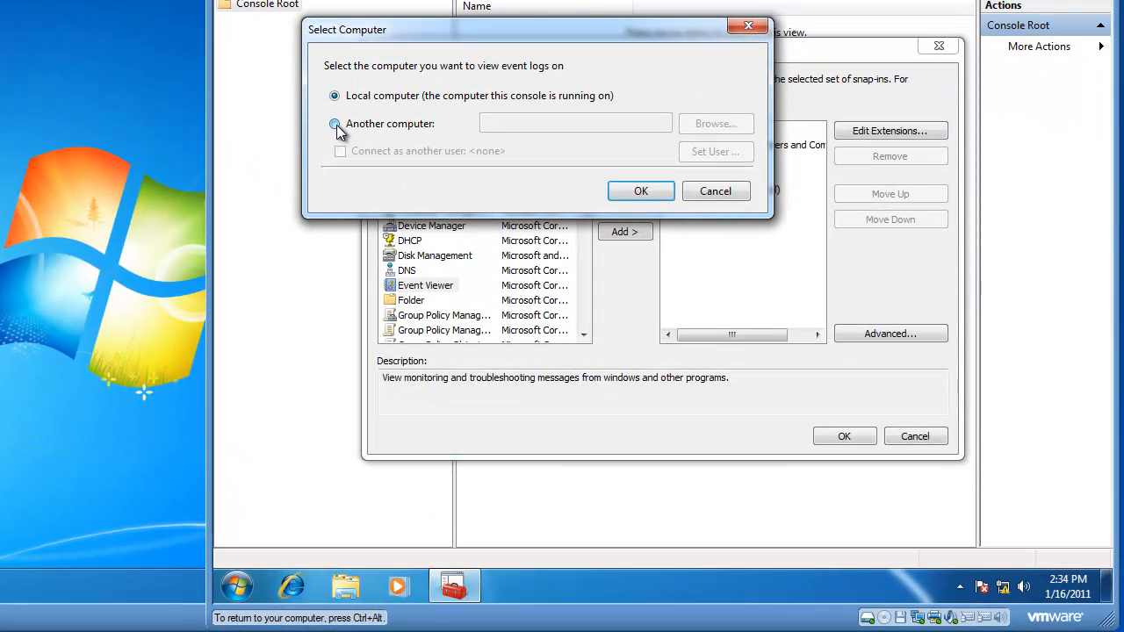
click(335, 124)
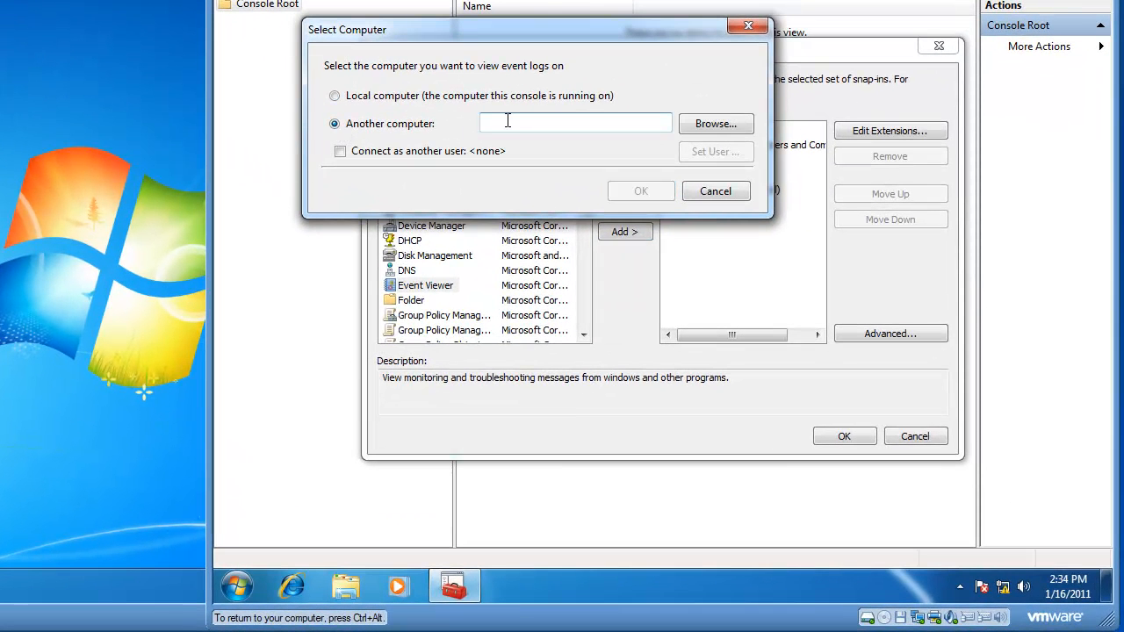
text(BK-C)
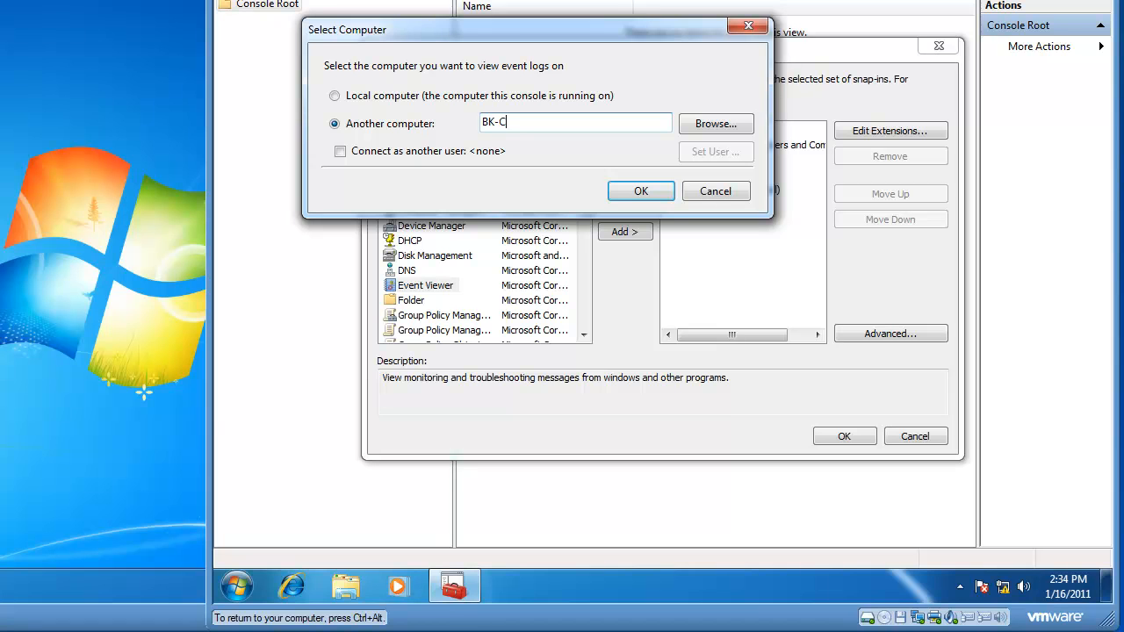
text(L2)
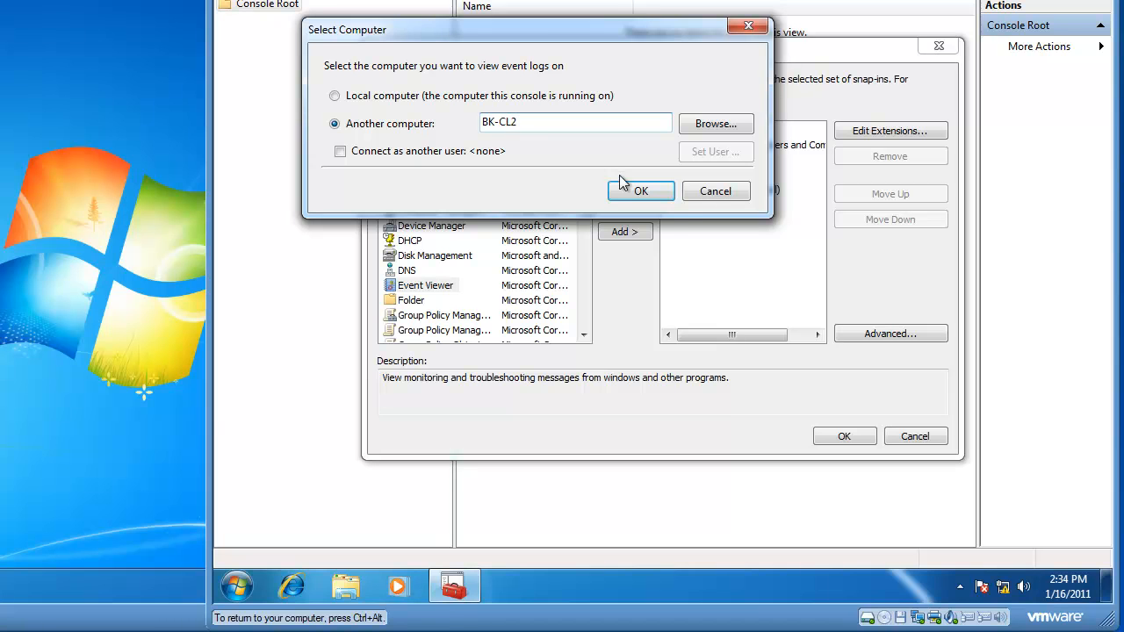
click(642, 192)
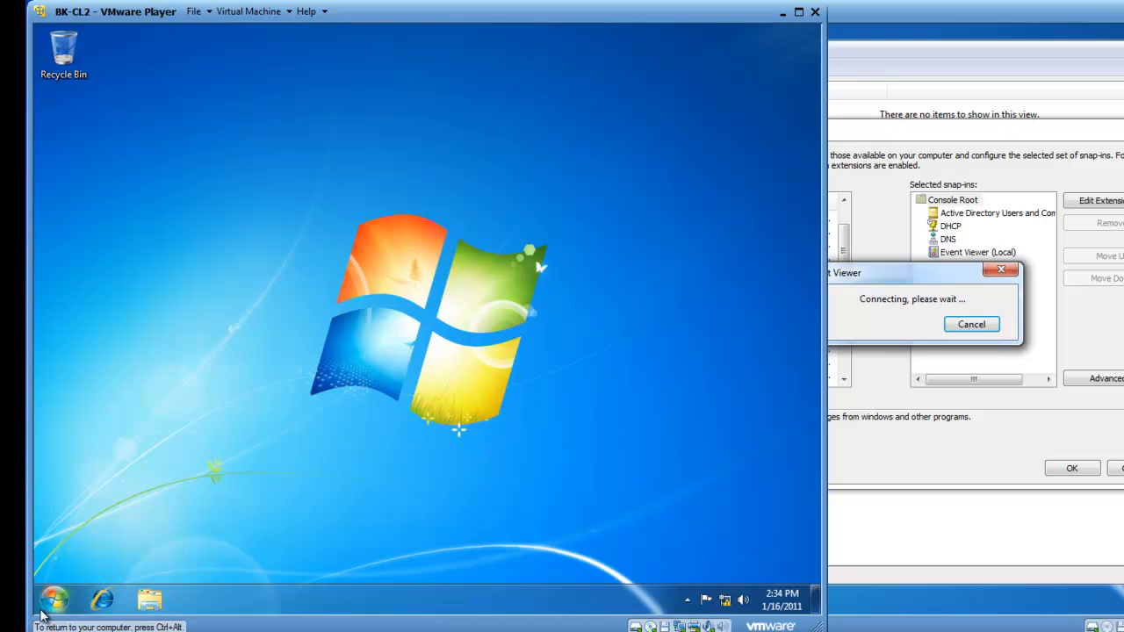
Step: Open Control Panel from the Start menu on BK-CL2
click(52, 600)
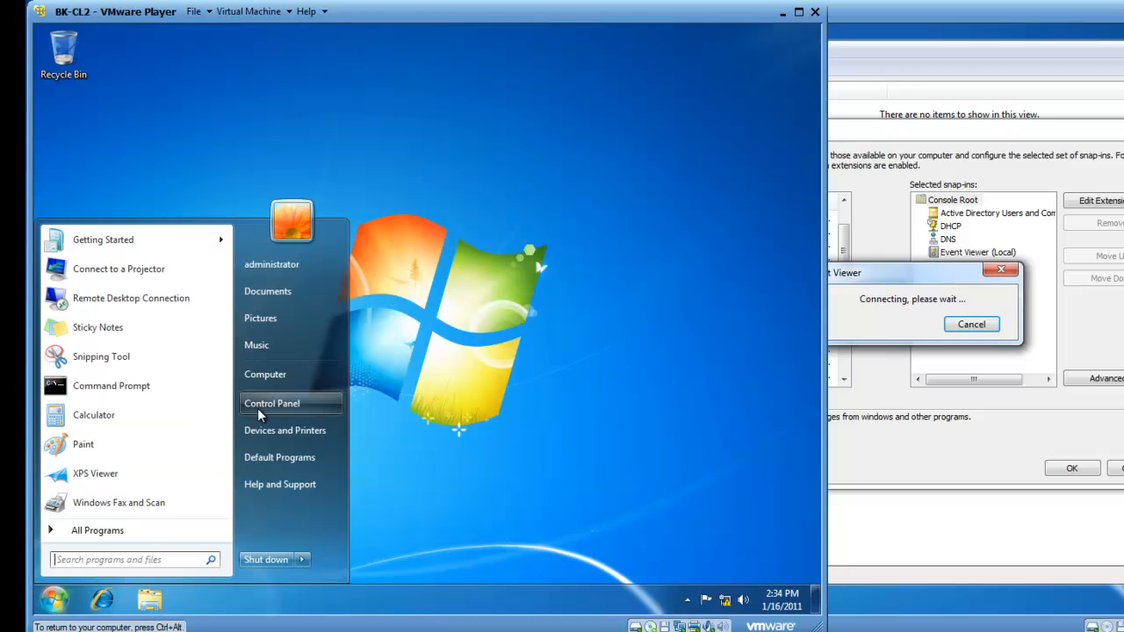
click(271, 404)
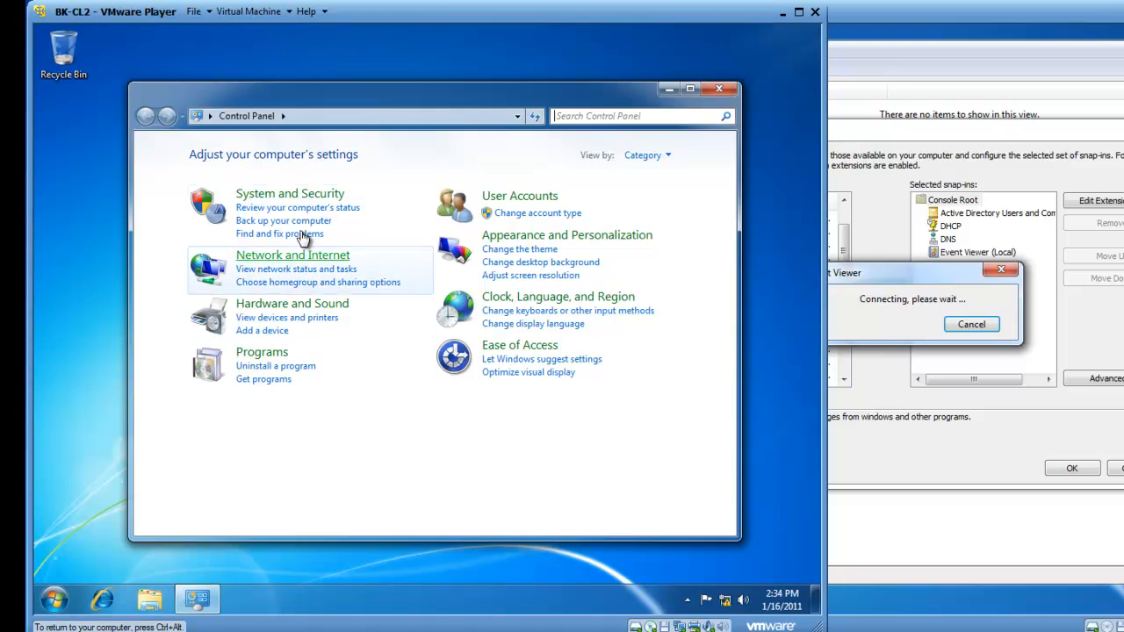
Step: Go through System and Security to the Windows Firewall allowed programs list
click(290, 193)
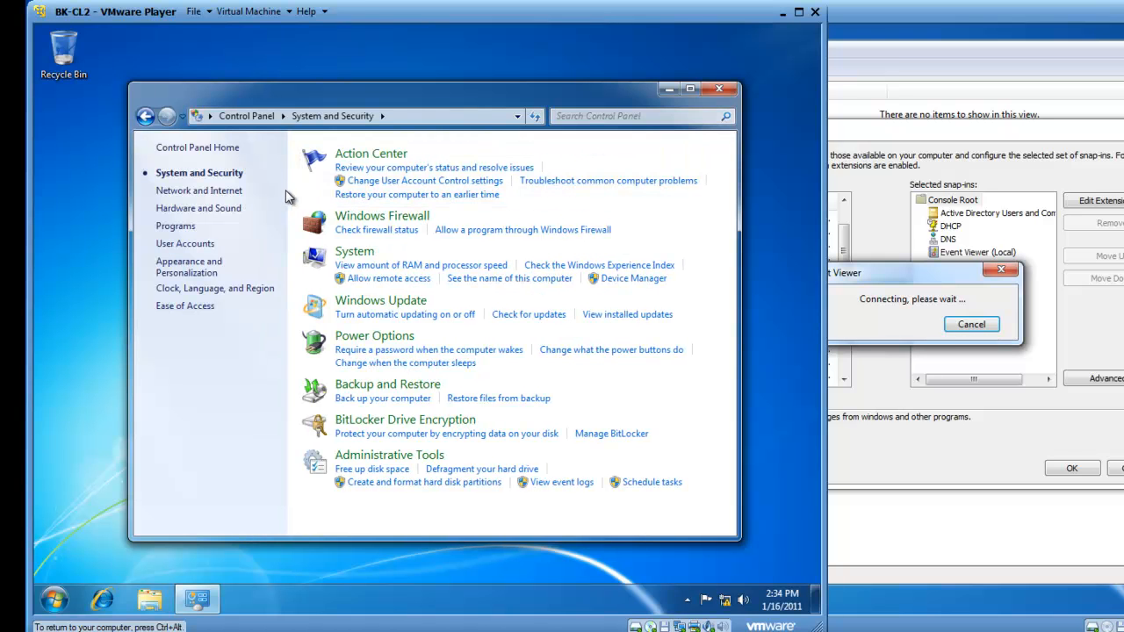
mouse_move(381, 216)
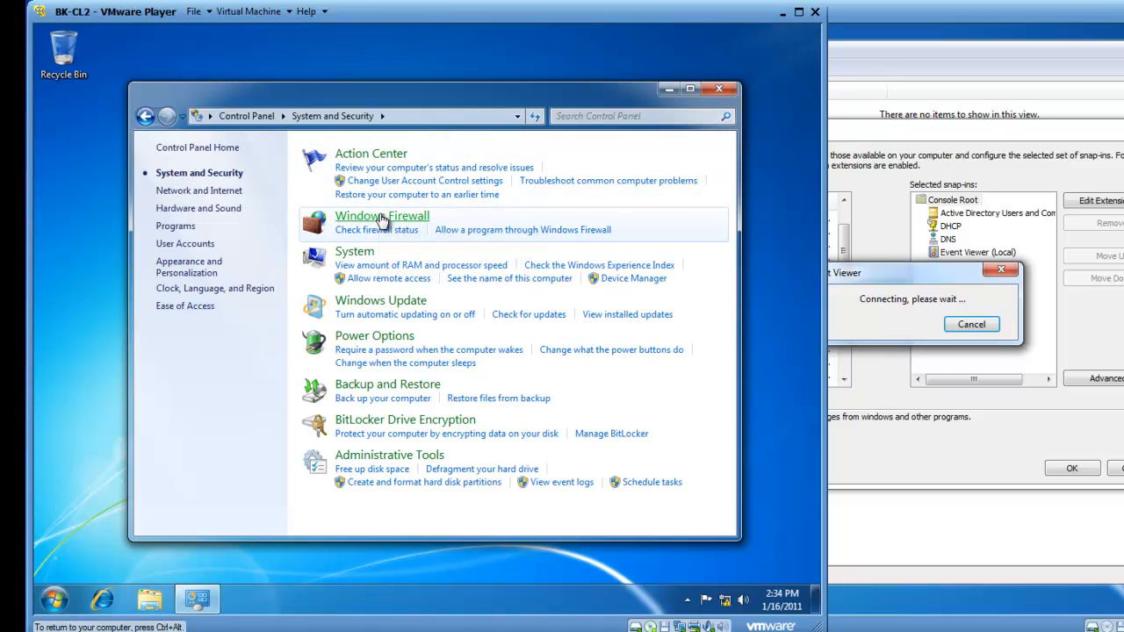
click(382, 216)
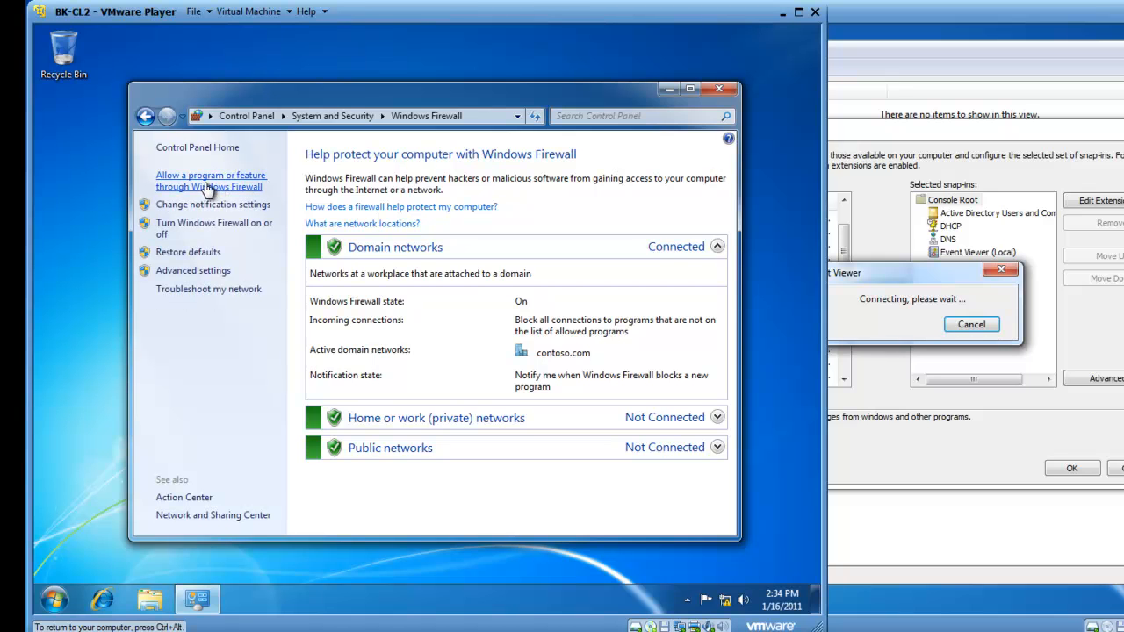
mouse_move(189, 188)
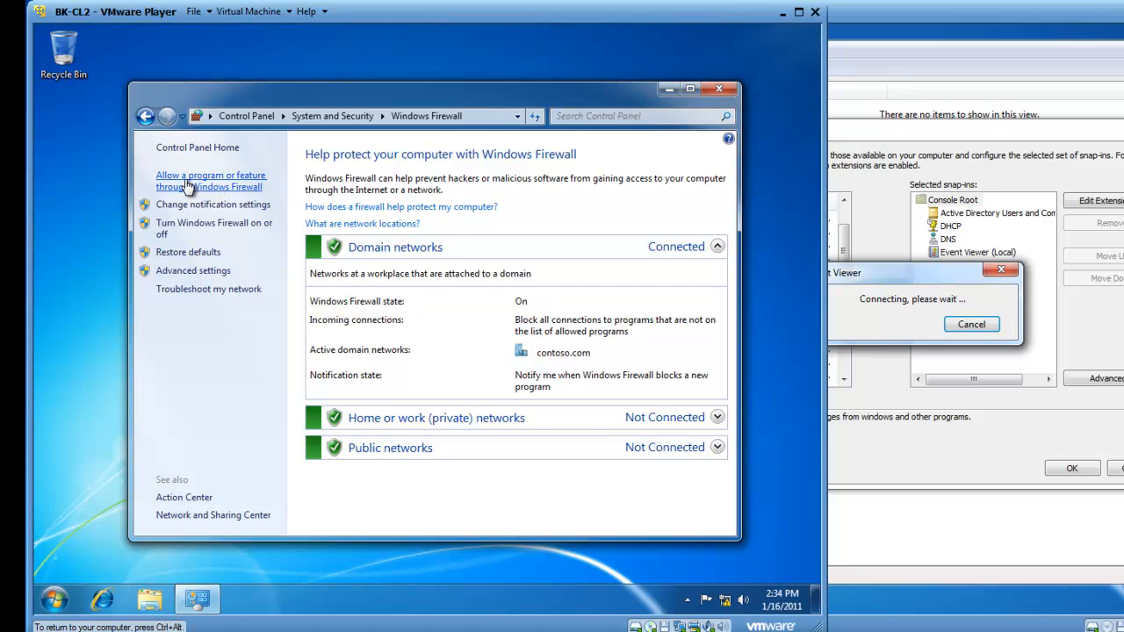
click(211, 180)
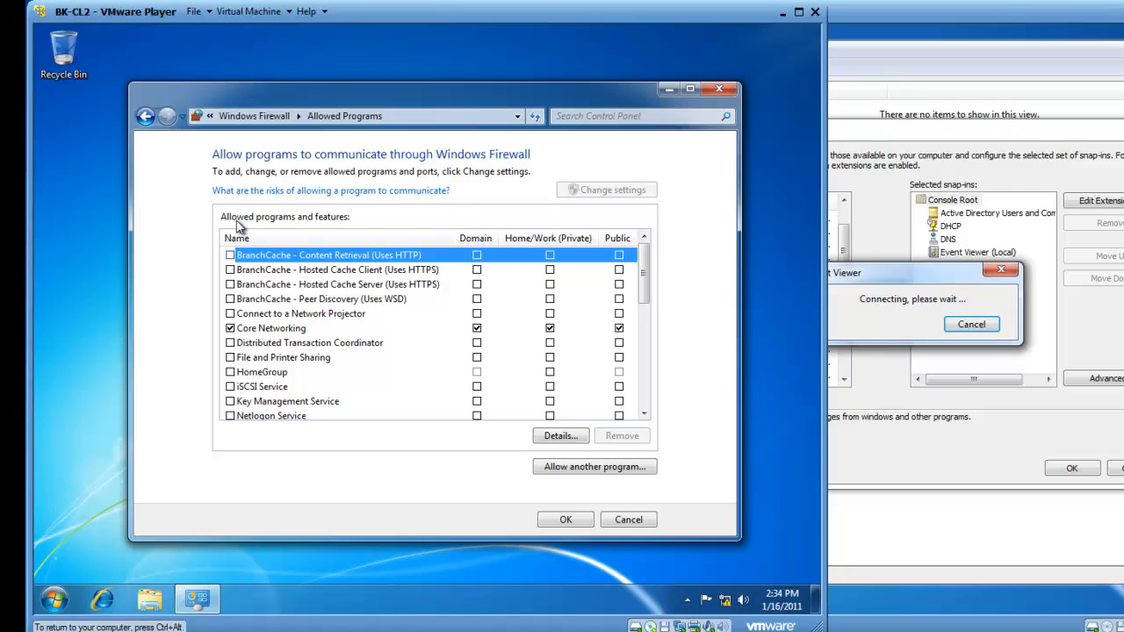
mouse_move(646, 285)
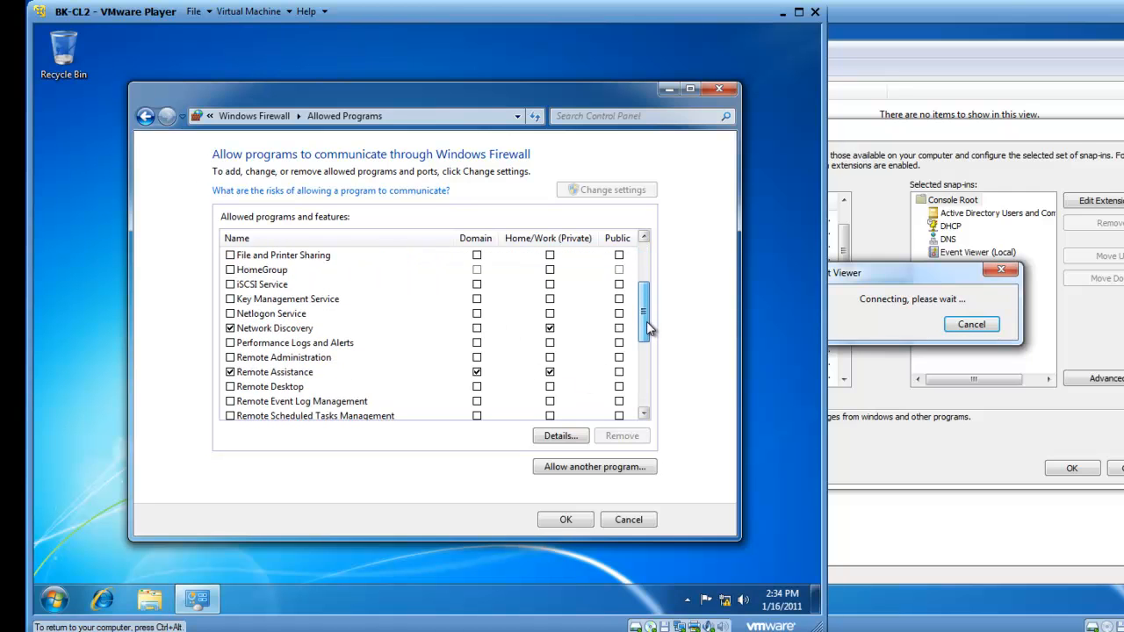
Step: Allow Remote Event Log Management for Domain networks and save the firewall change
scroll(down, 3)
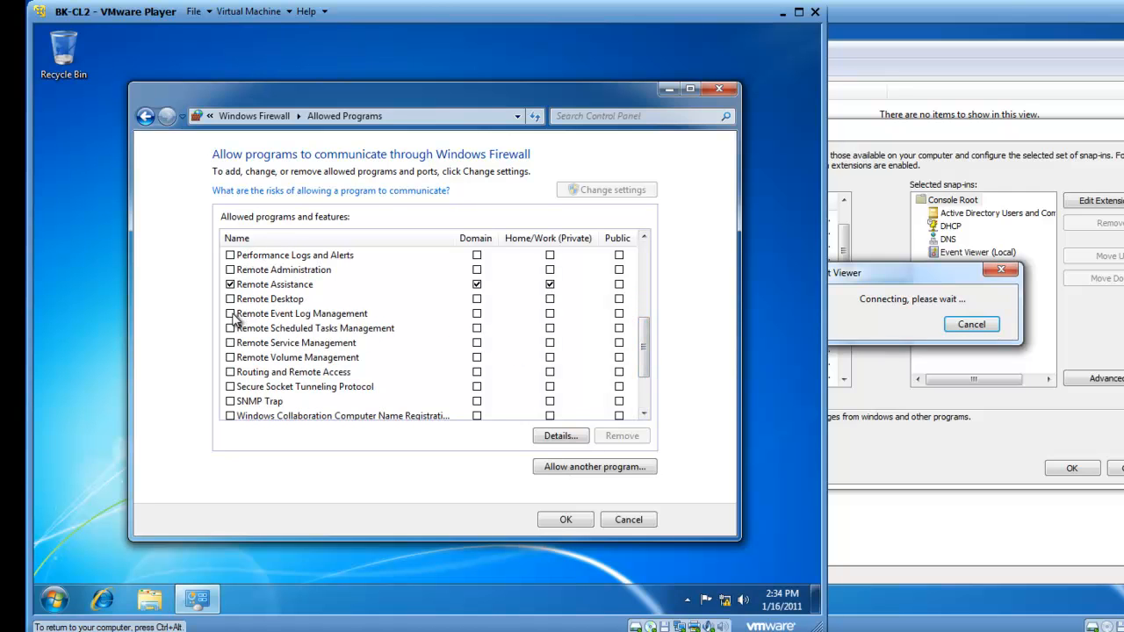
click(230, 313)
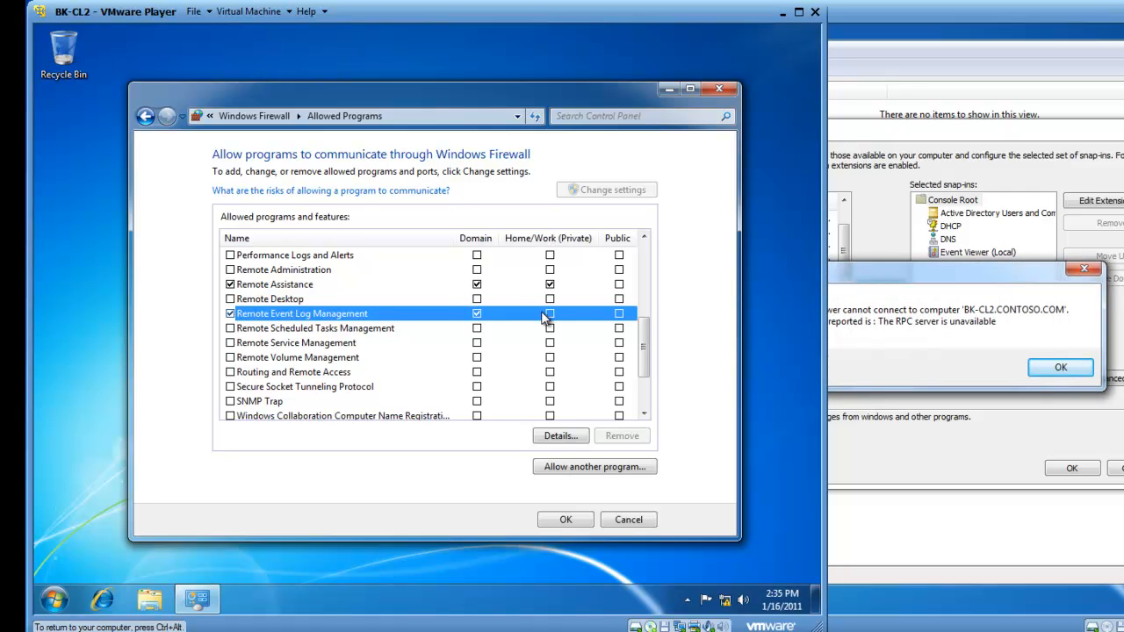
click(550, 313)
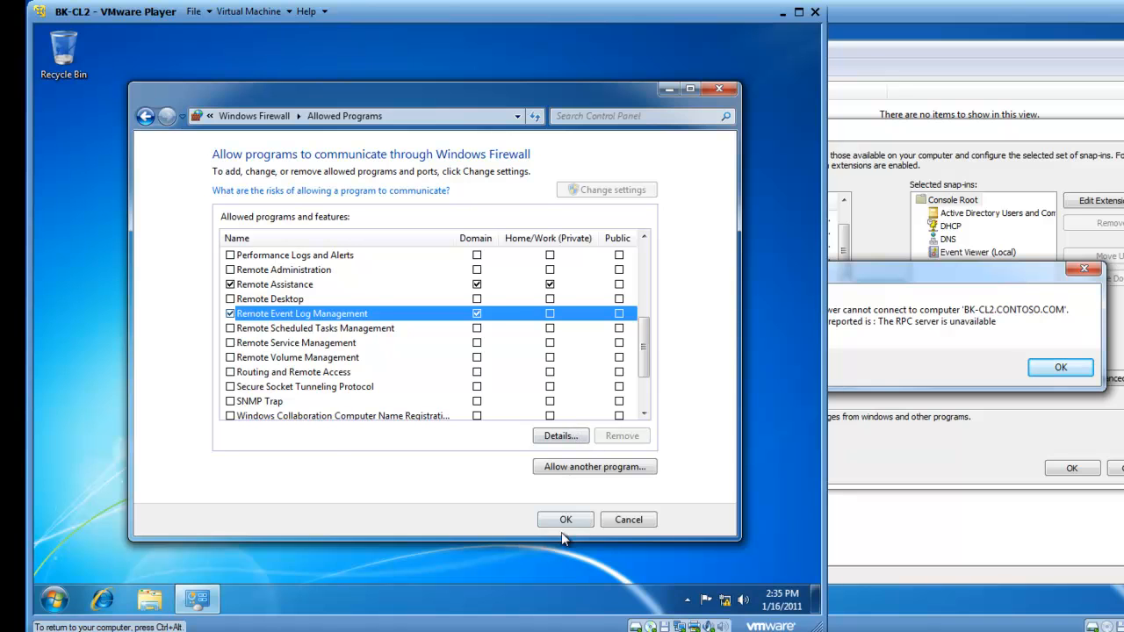
click(566, 520)
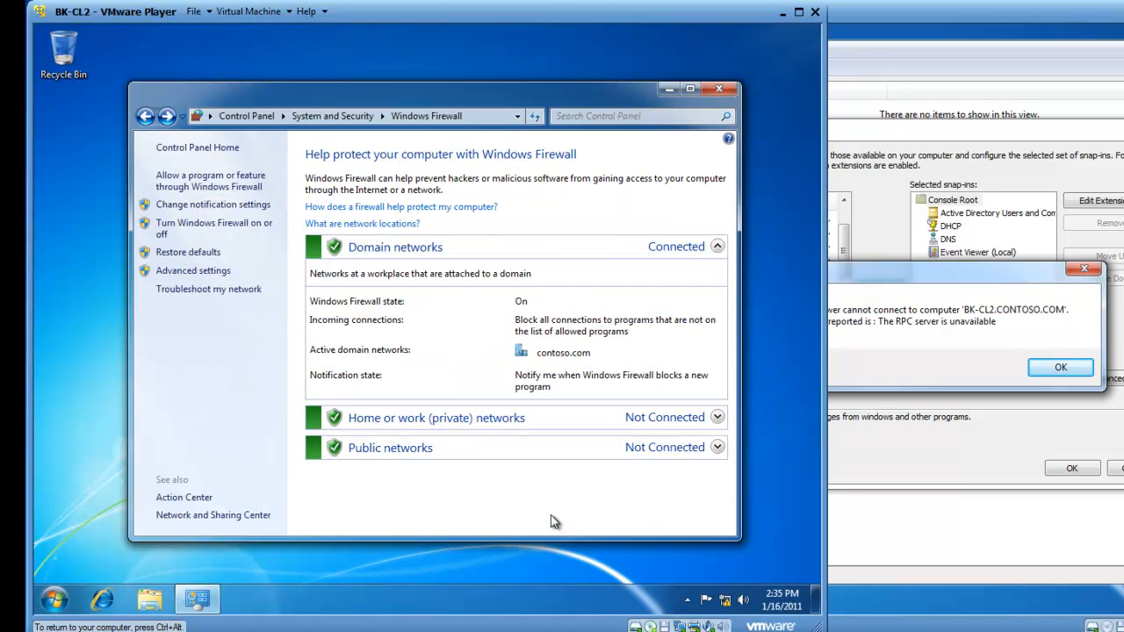
mouse_move(357, 65)
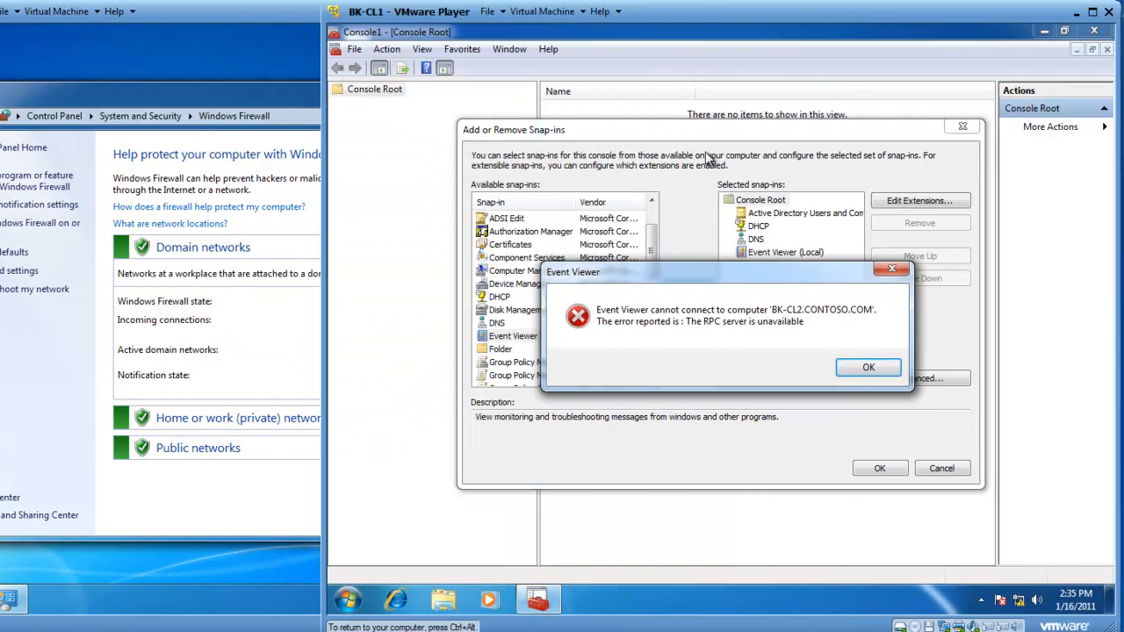
mouse_move(654, 341)
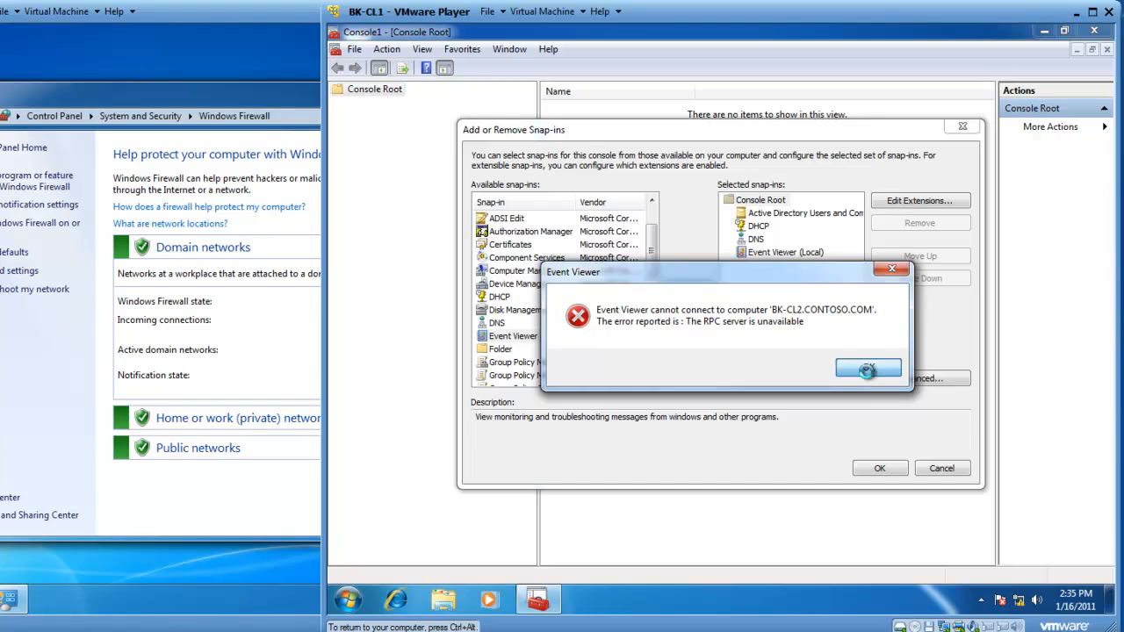
Step: Dismiss the connection error, re-add Event Viewer for BK-CL2, and apply the snap-ins
click(868, 368)
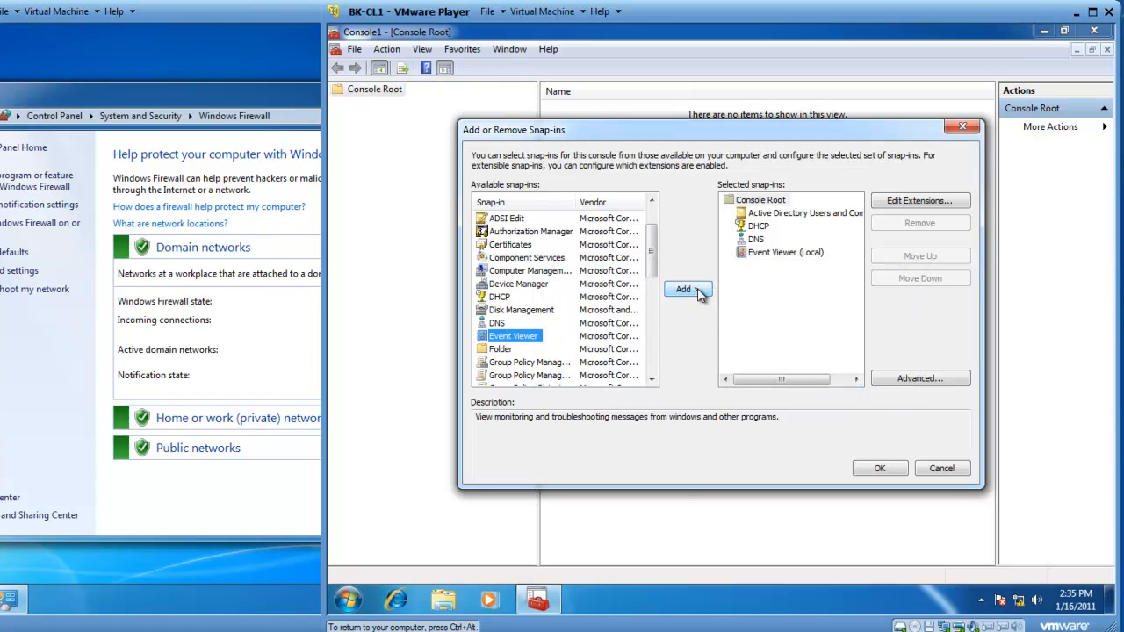
click(684, 290)
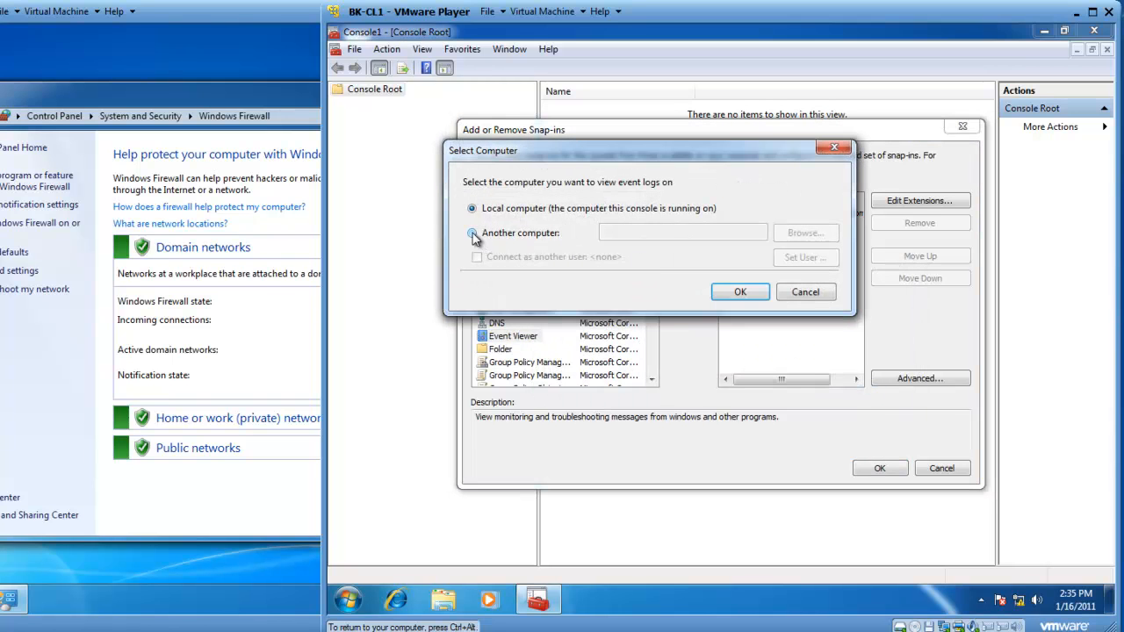
click(473, 233)
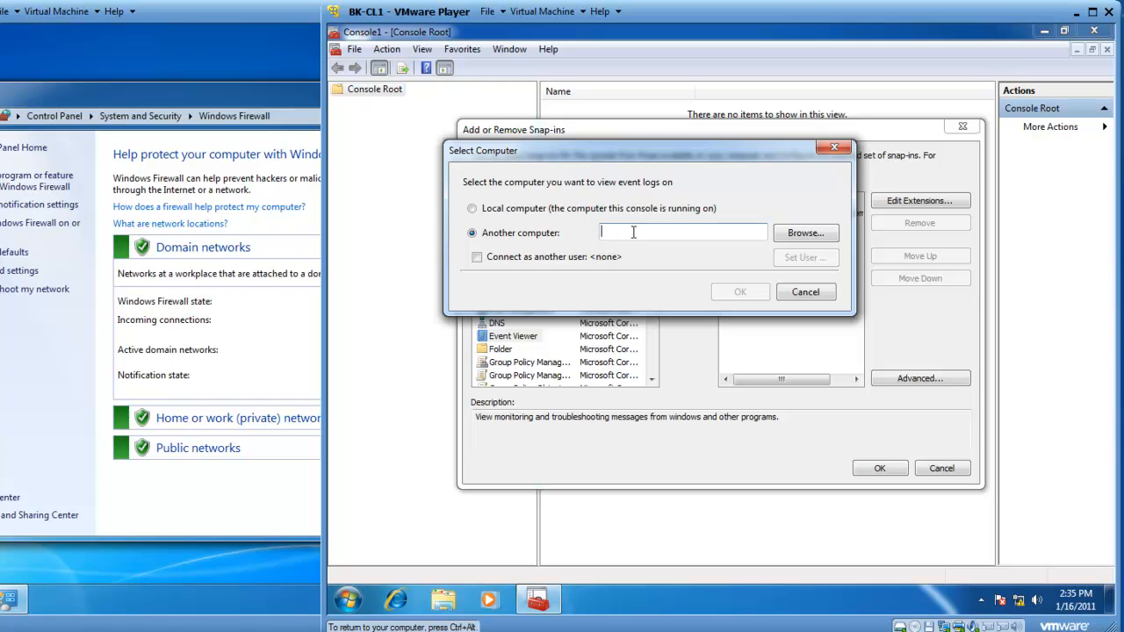
text(BK-CL2)
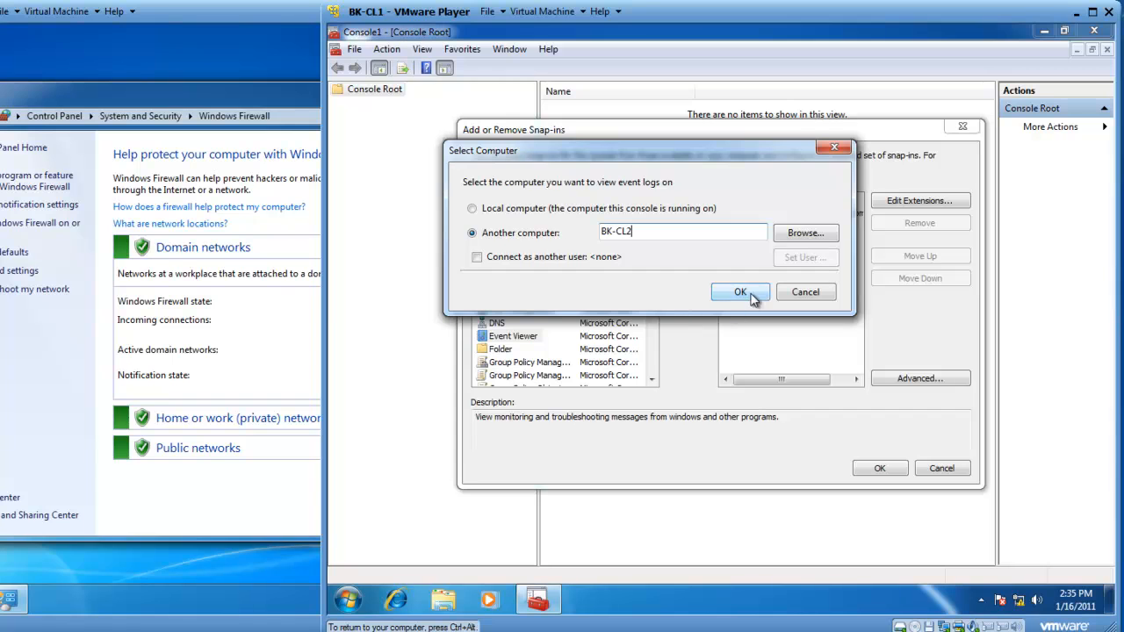
click(740, 292)
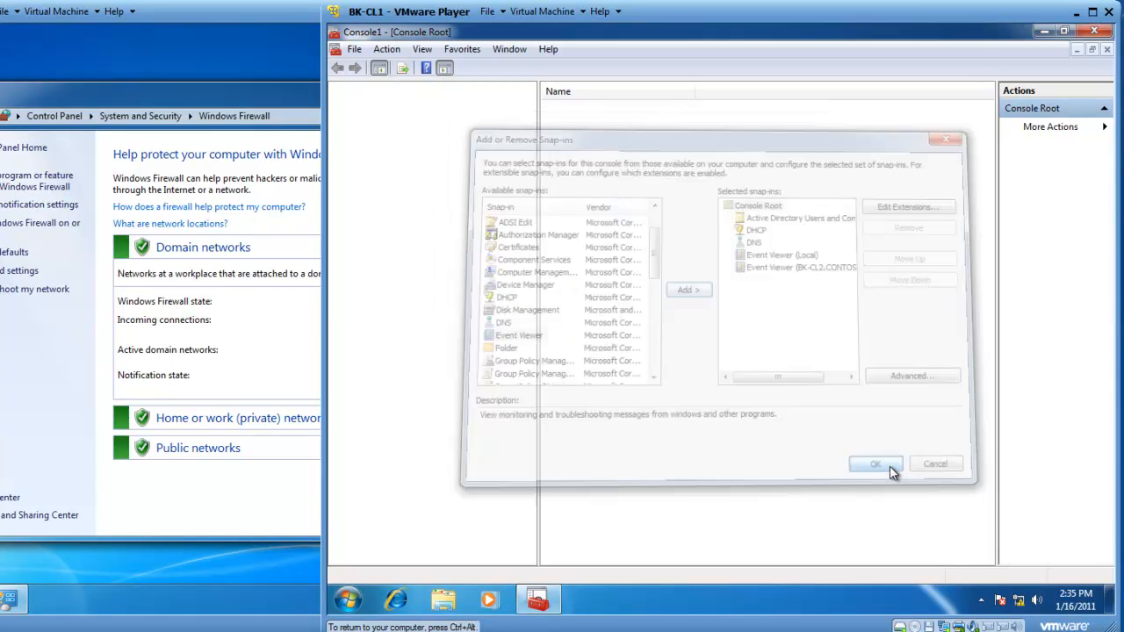
click(875, 464)
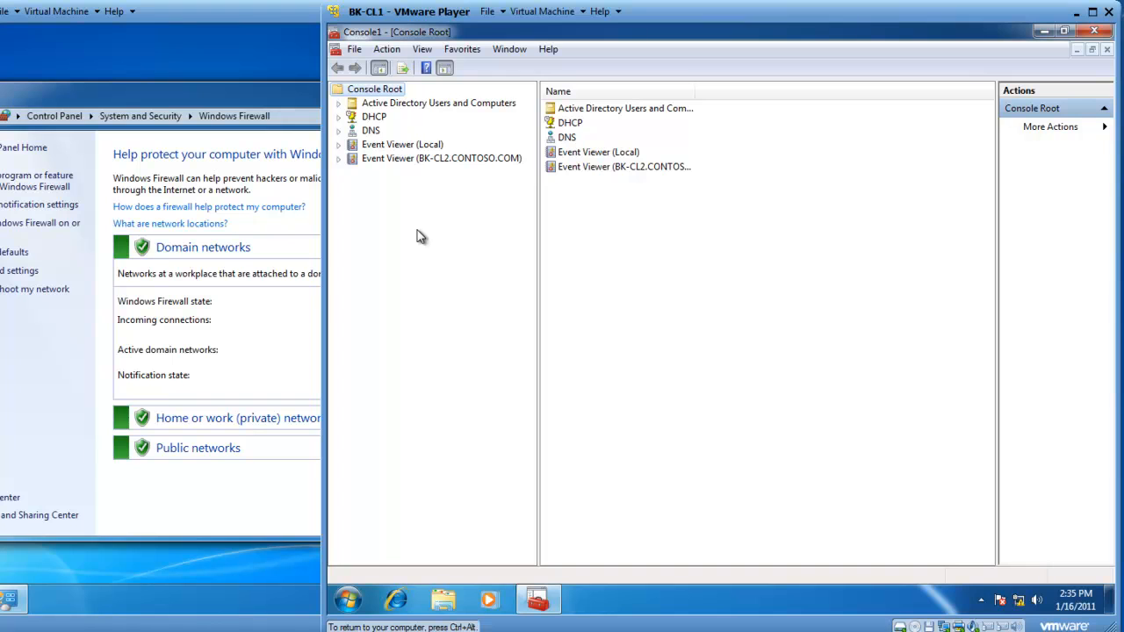
mouse_move(380, 185)
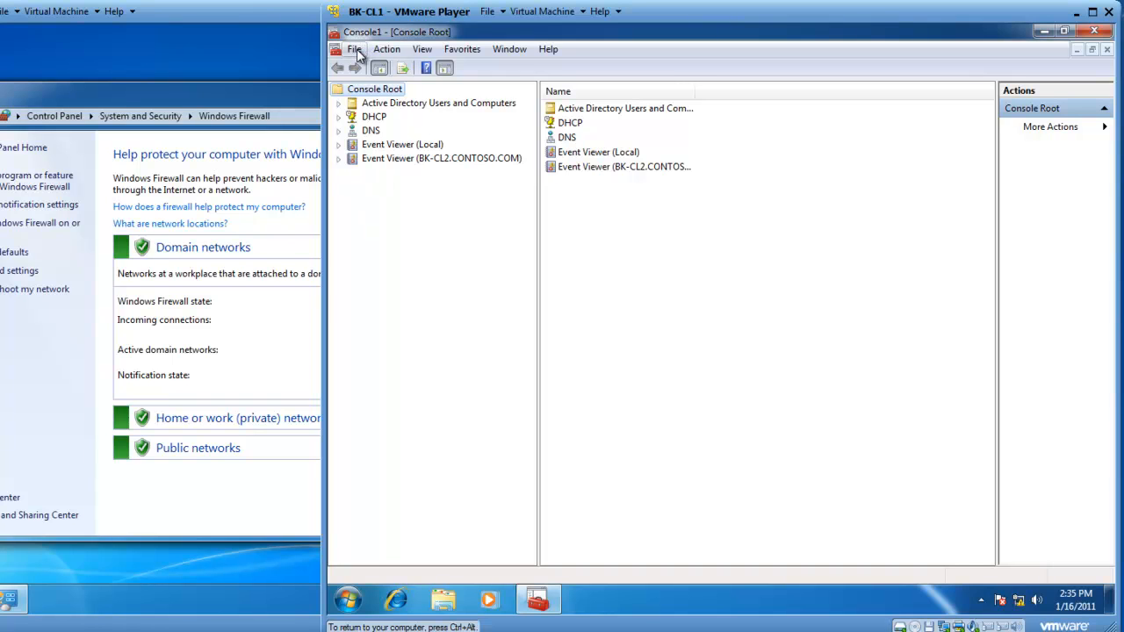
Step: Save the console to the Desktop as 'BK Toolbox' and close MMC
click(355, 48)
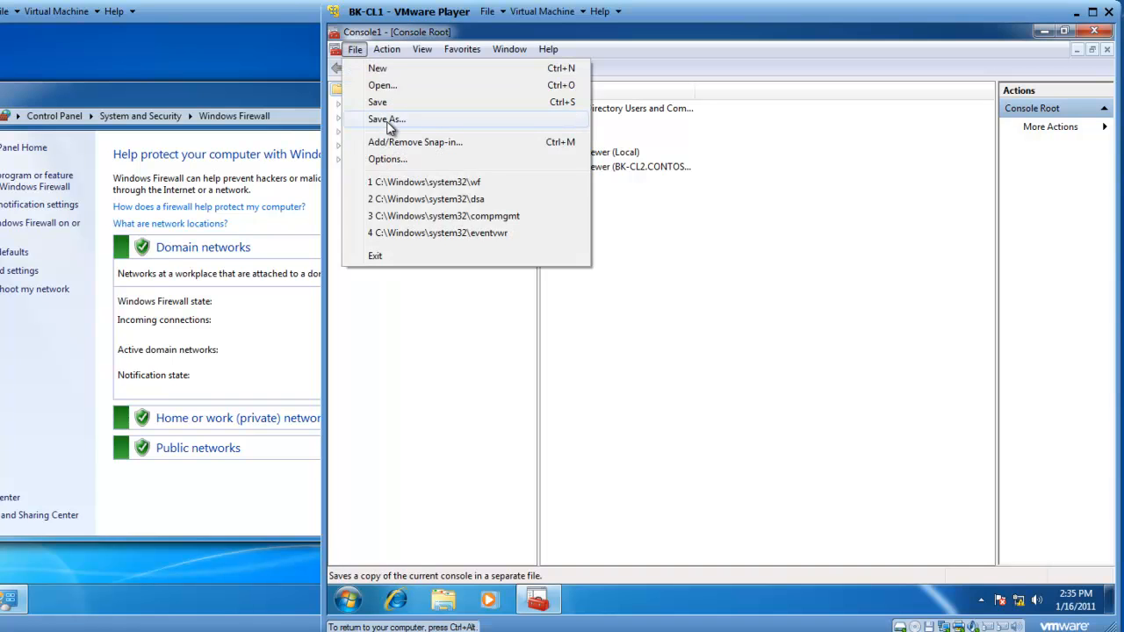
click(387, 118)
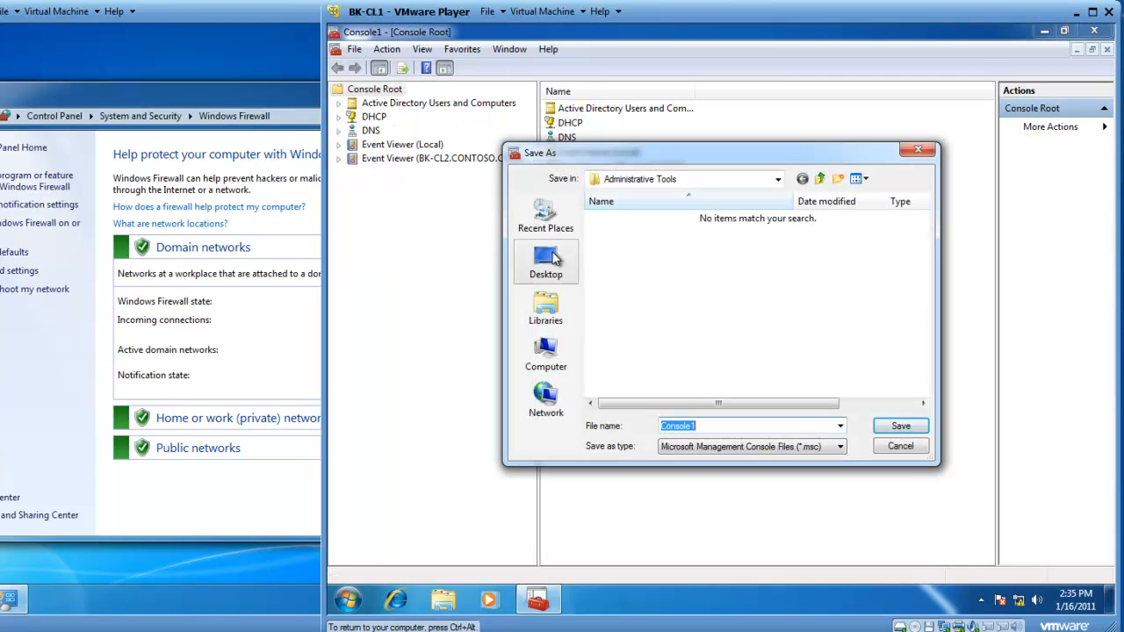
click(545, 262)
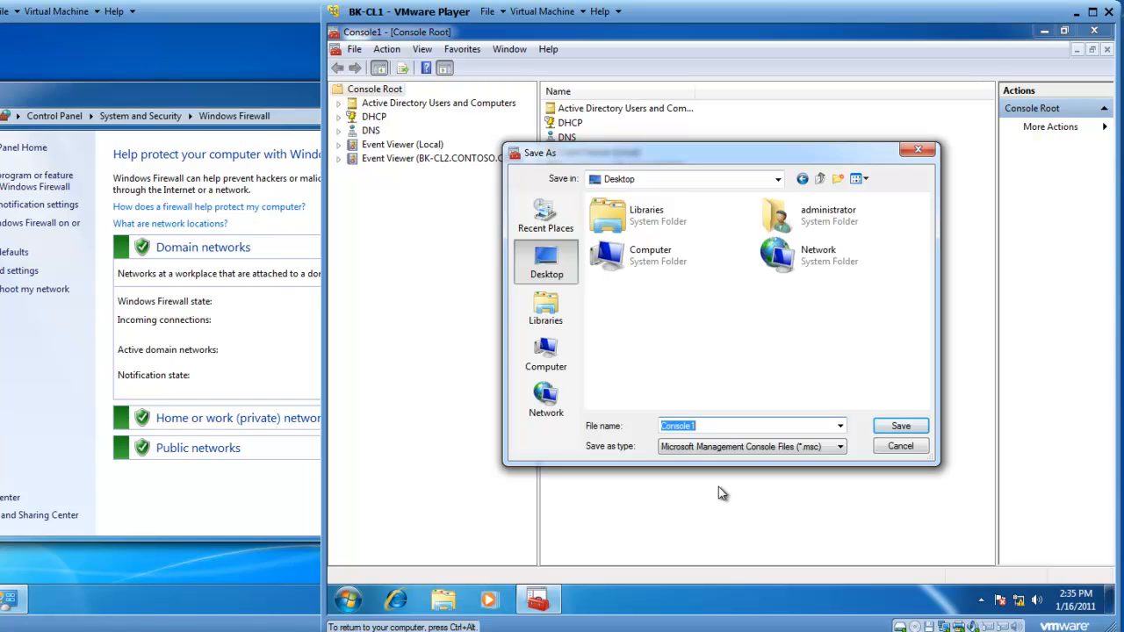
text(BK)
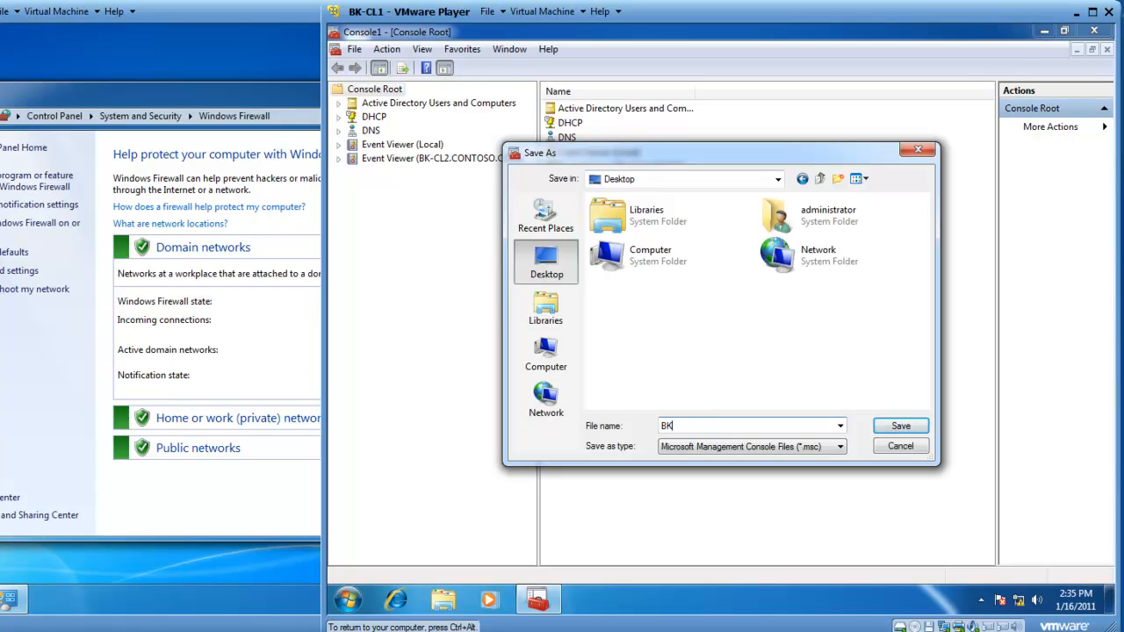
text(Toolbox)
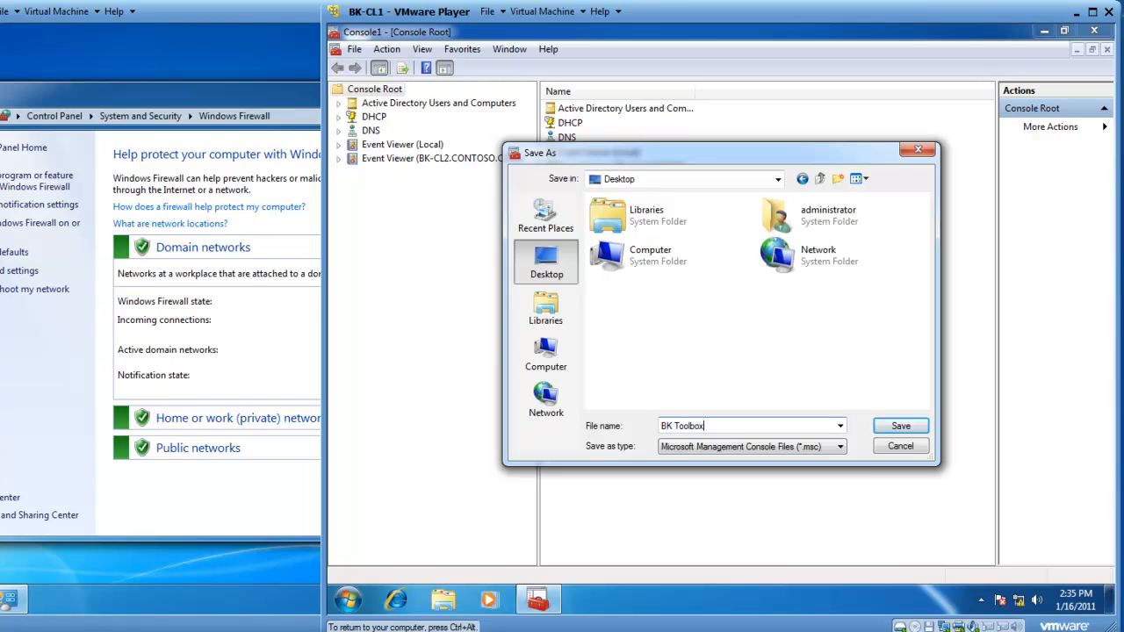
click(901, 426)
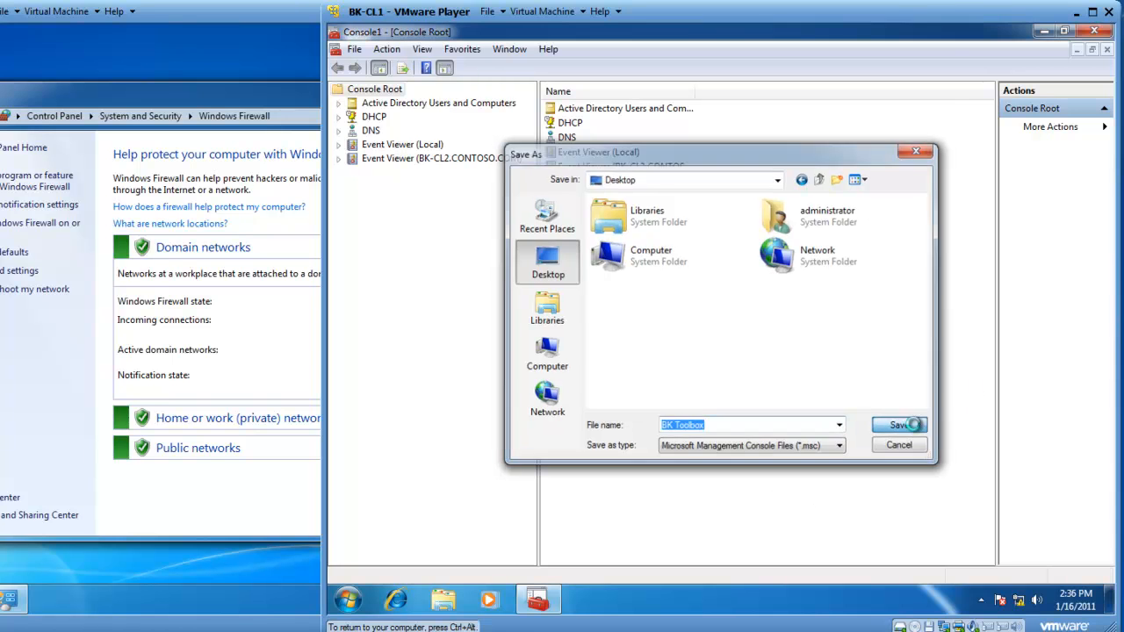
click(899, 425)
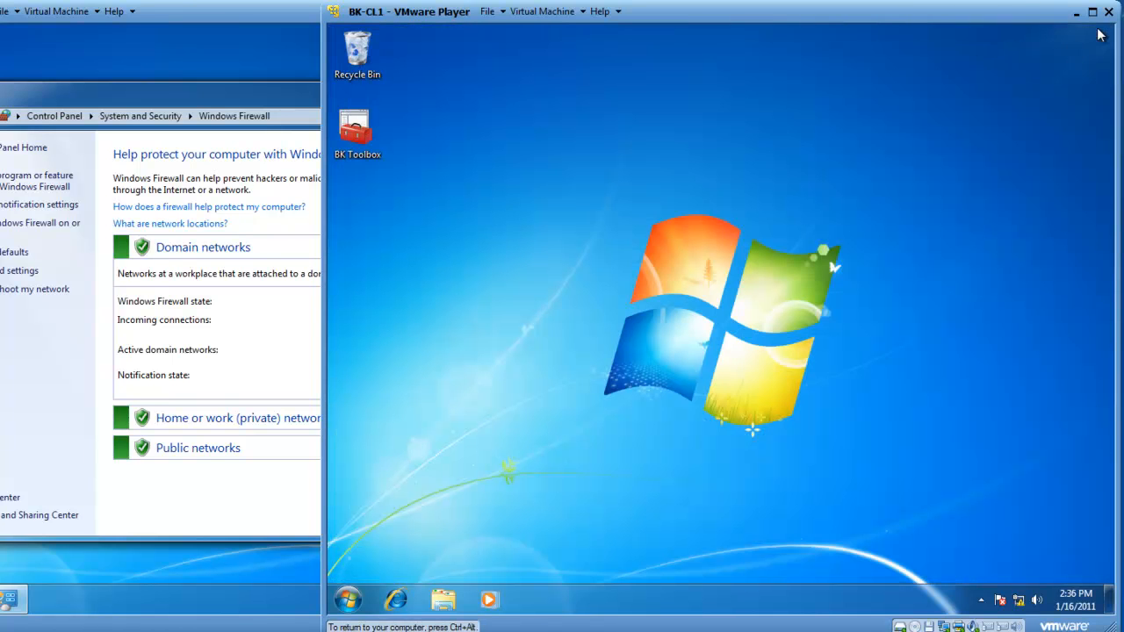
mouse_move(396, 191)
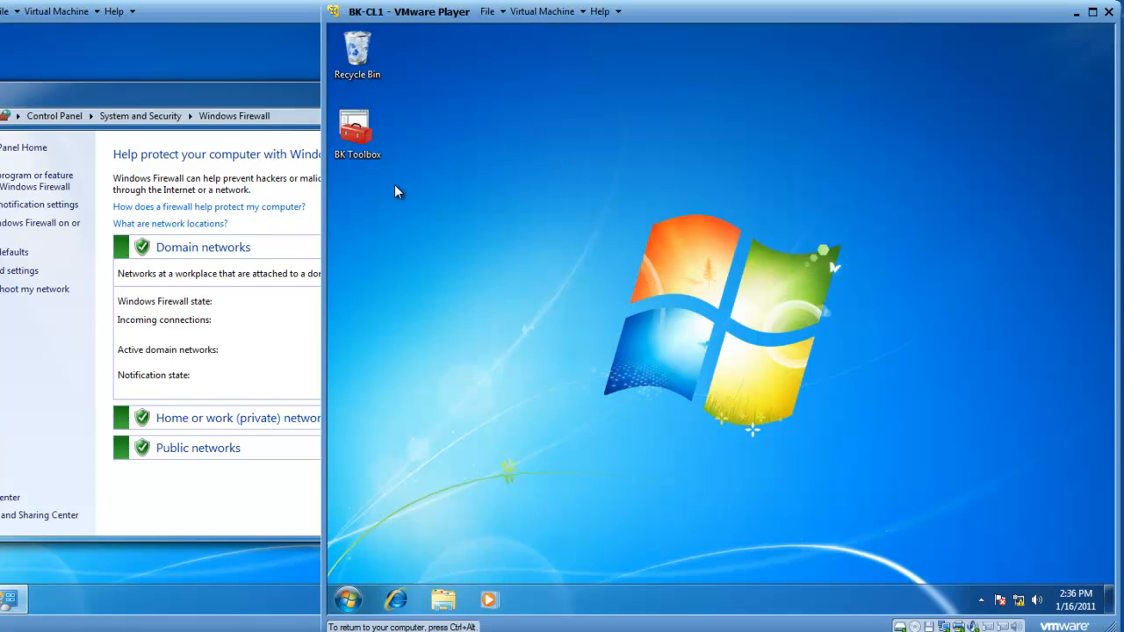
Step: Double-click the BK Toolbox desktop icon to confirm all five snap-ins load
double_click(357, 131)
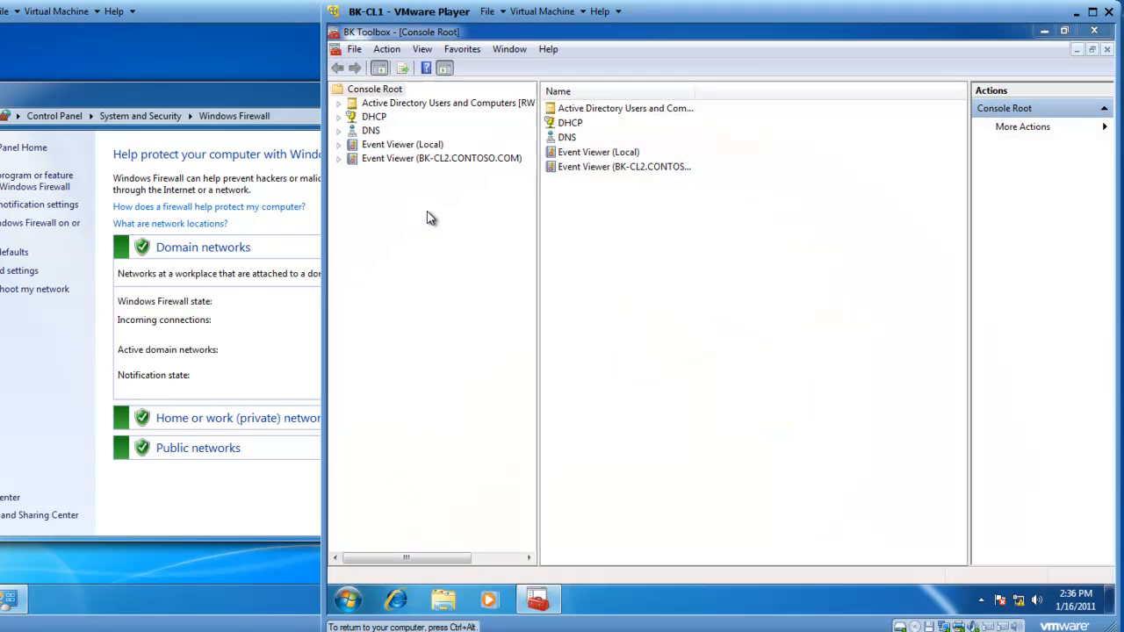